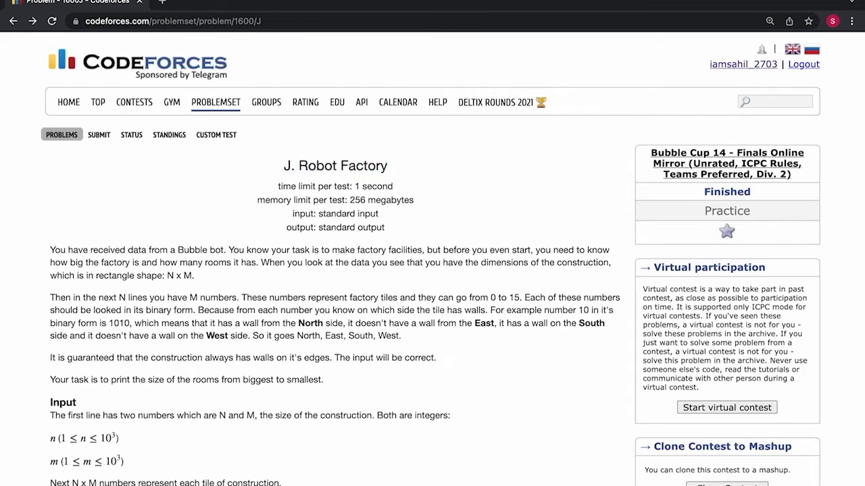
Read the Robot Factory statement, highlighting the N x M grid description.
scroll(up, 3)
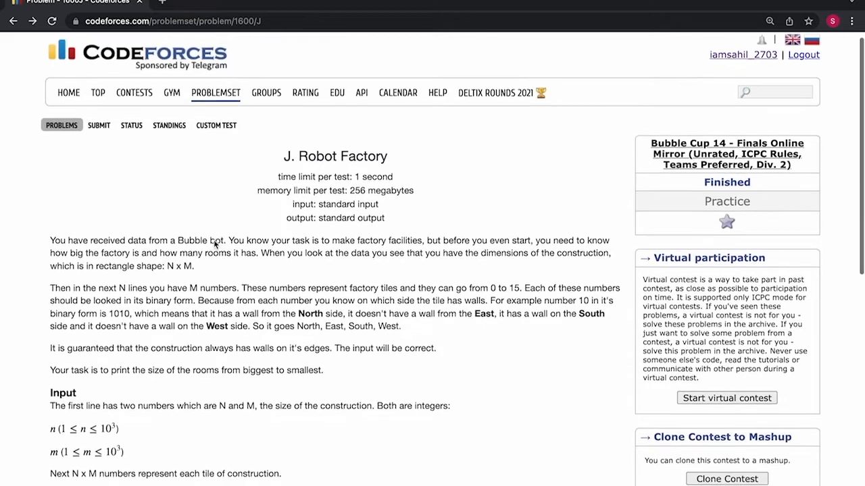
scroll(down, 3)
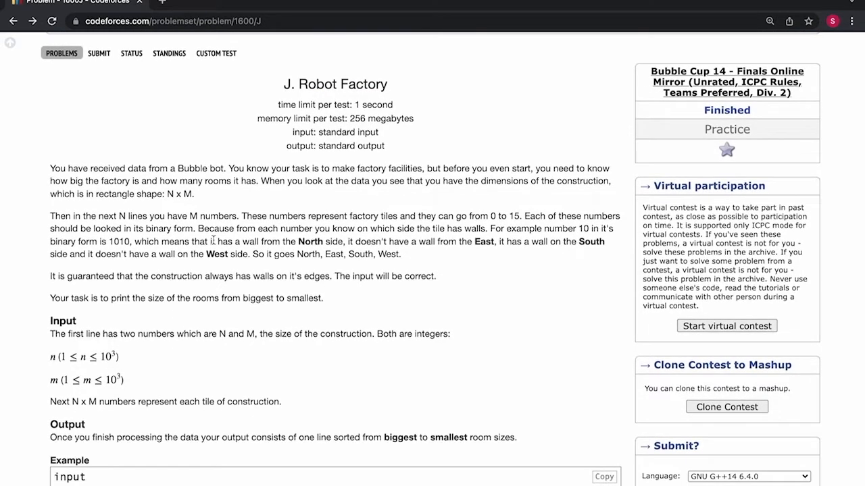
mouse_move(223, 226)
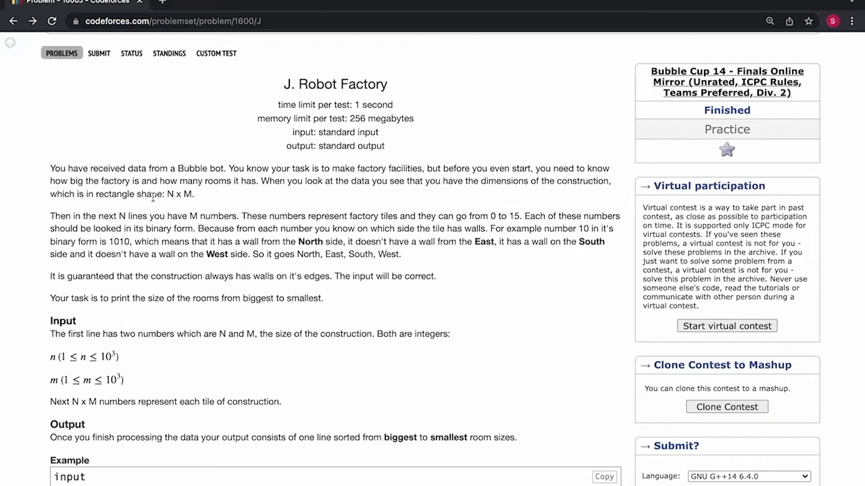
double_click(179, 194)
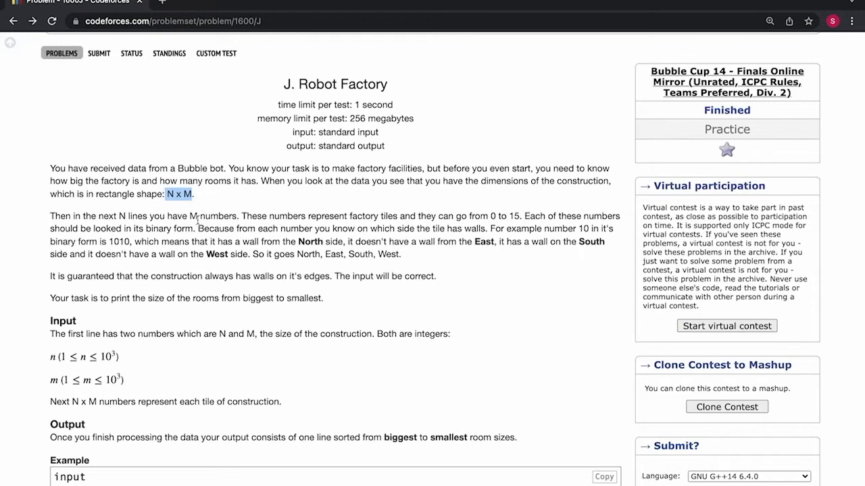
scroll(down, 3)
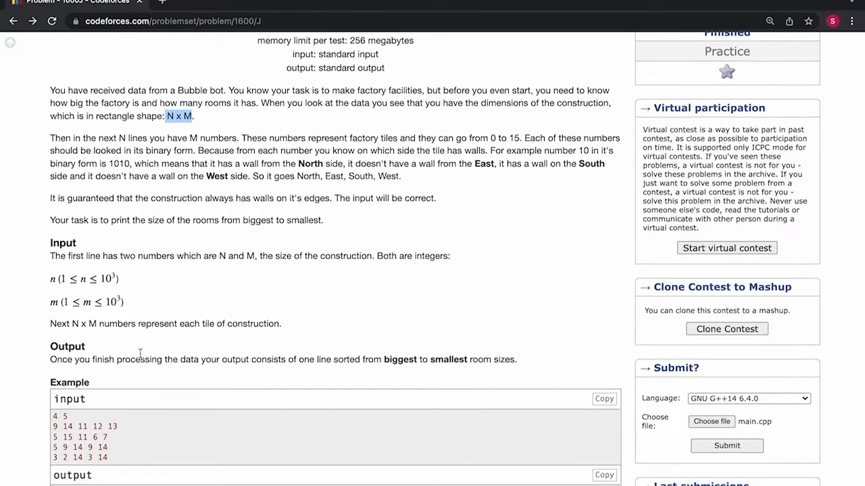
mouse_move(216, 342)
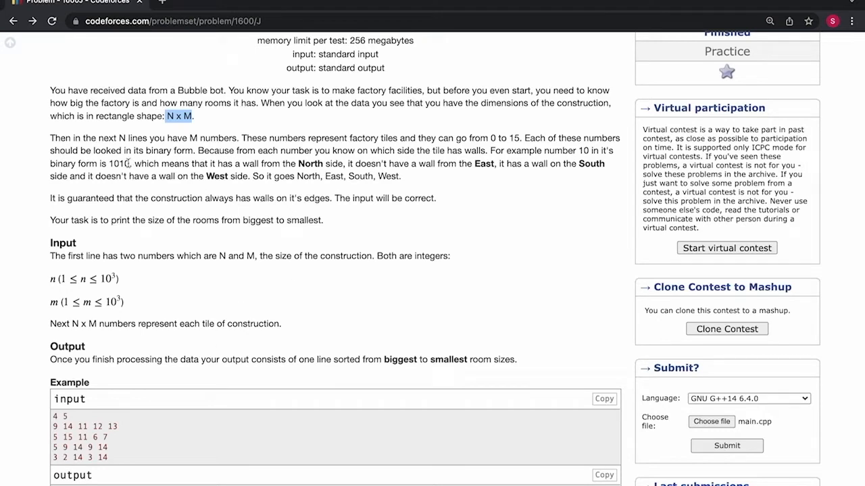
double_click(121, 163)
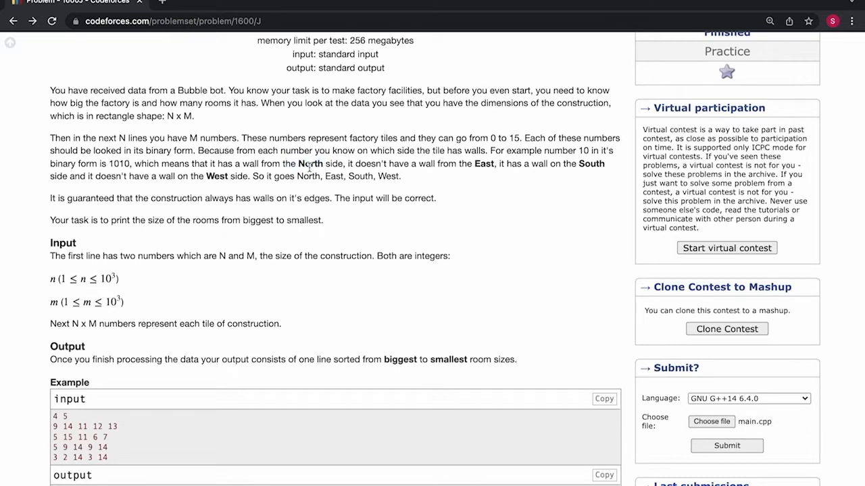
mouse_move(493, 176)
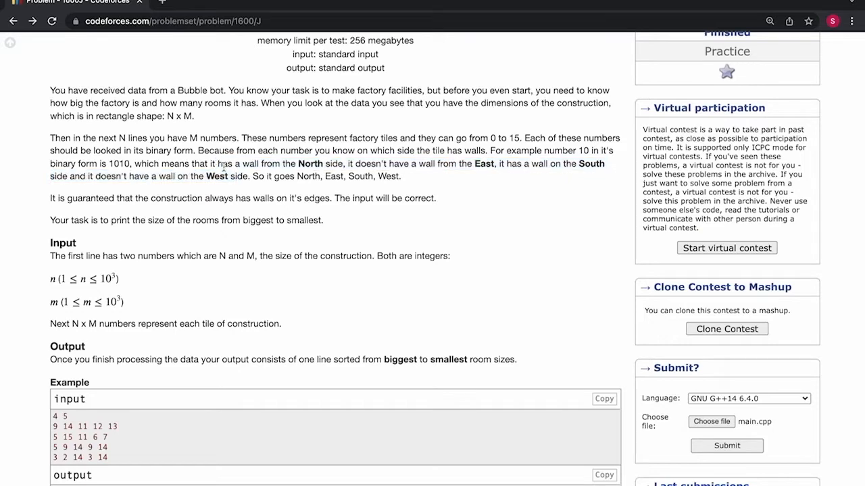
Scroll through the example and reach the BubbleCup2021 PDF explanation.
scroll(down, 3)
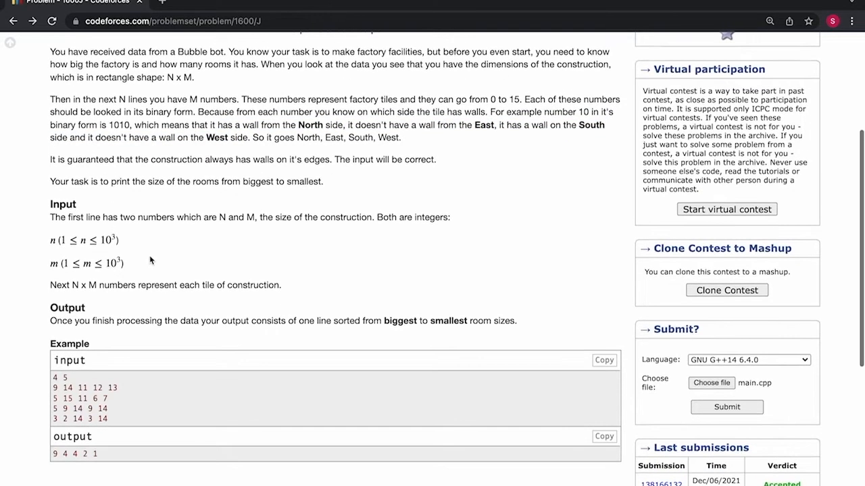
mouse_move(182, 256)
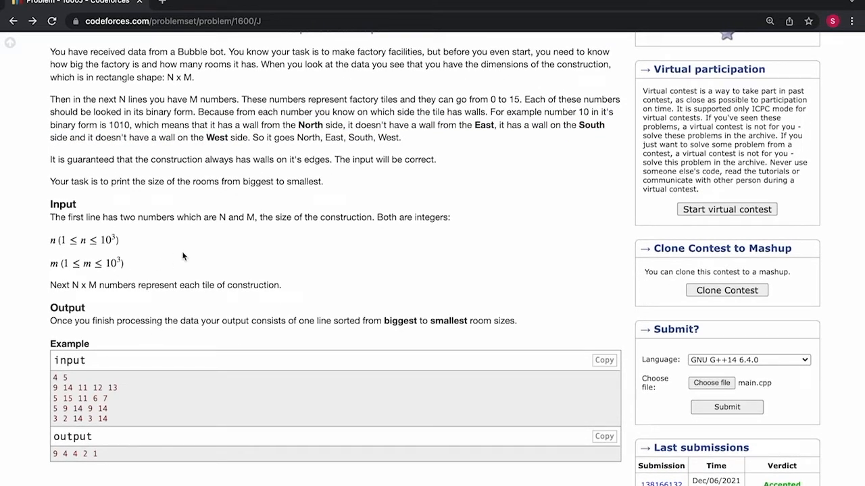
mouse_move(436, 160)
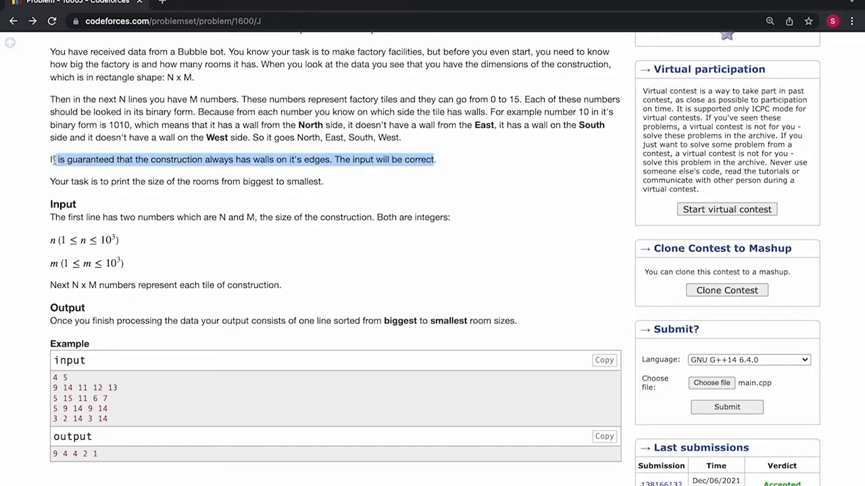
scroll(up, 3)
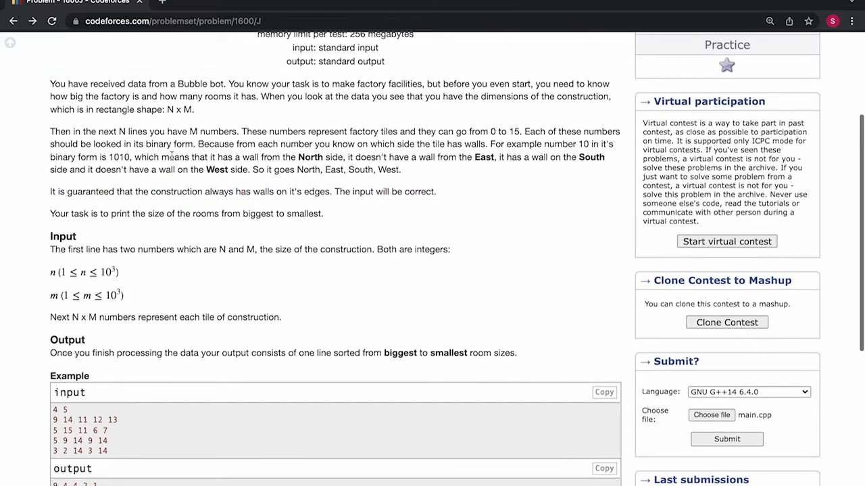
mouse_move(216, 113)
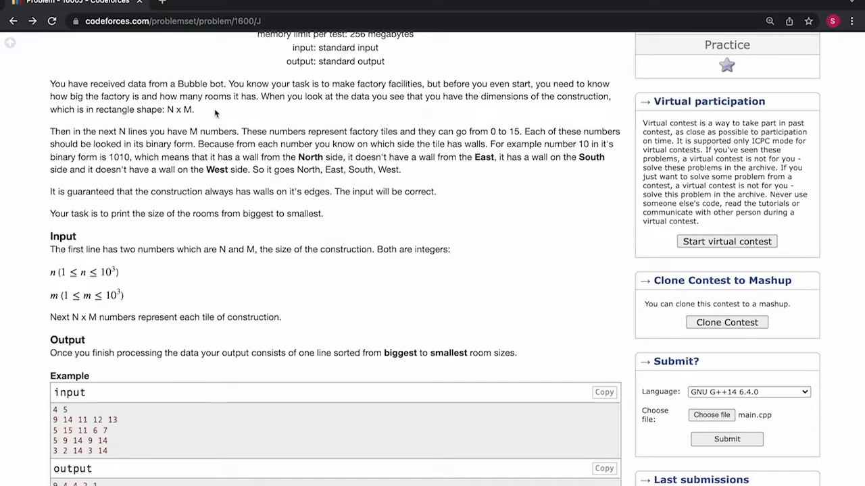
scroll(up, 3)
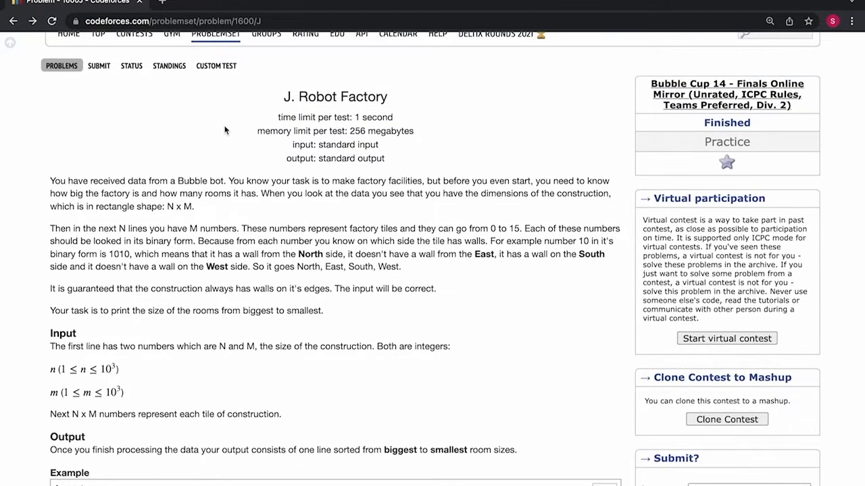
scroll(down, 3)
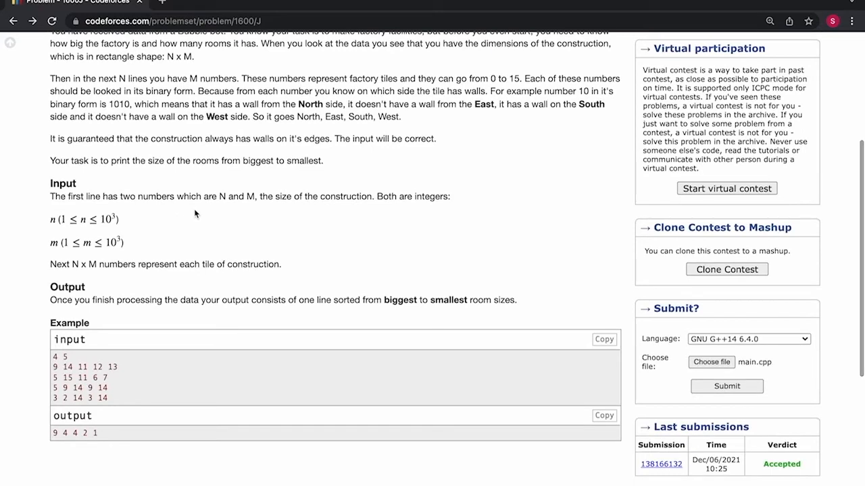
mouse_move(324, 199)
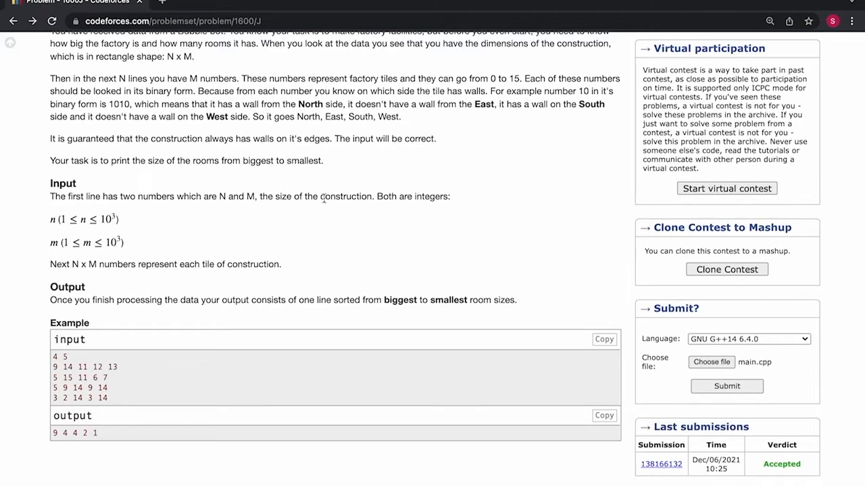
mouse_move(331, 133)
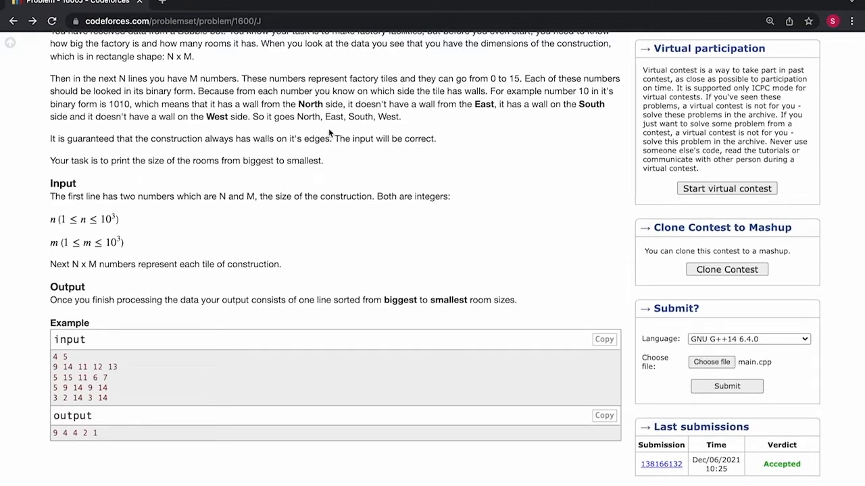
mouse_move(285, 142)
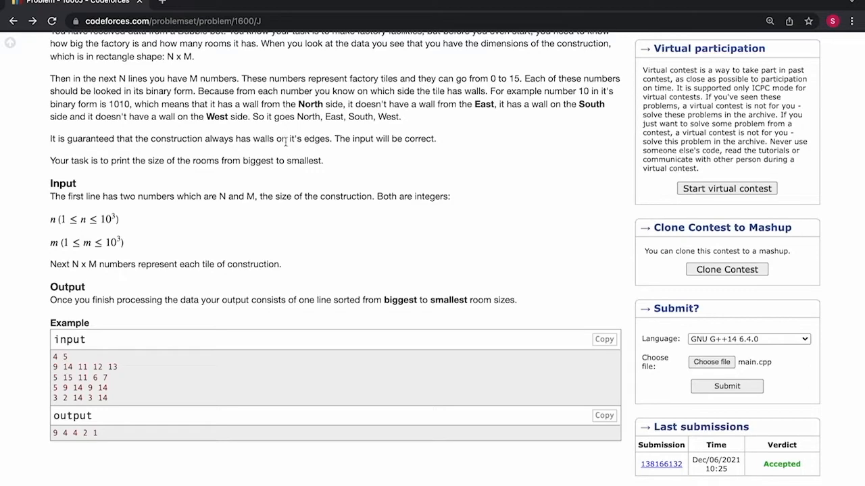
mouse_move(305, 116)
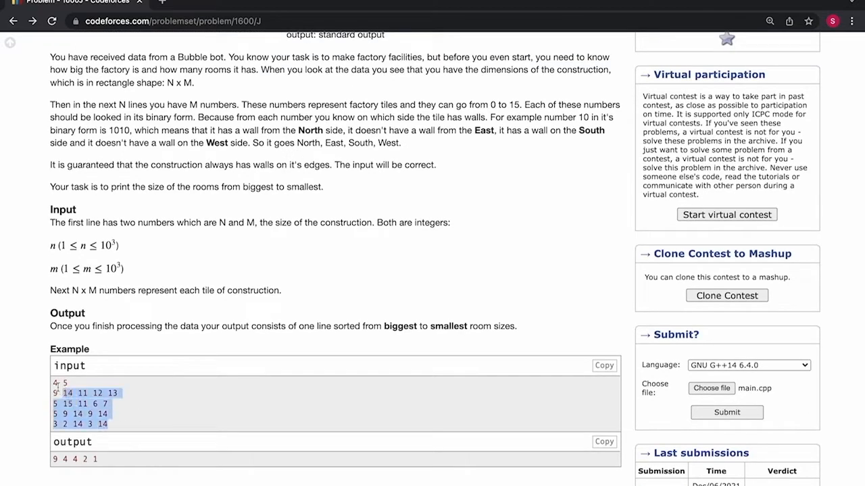
scroll(down, 3)
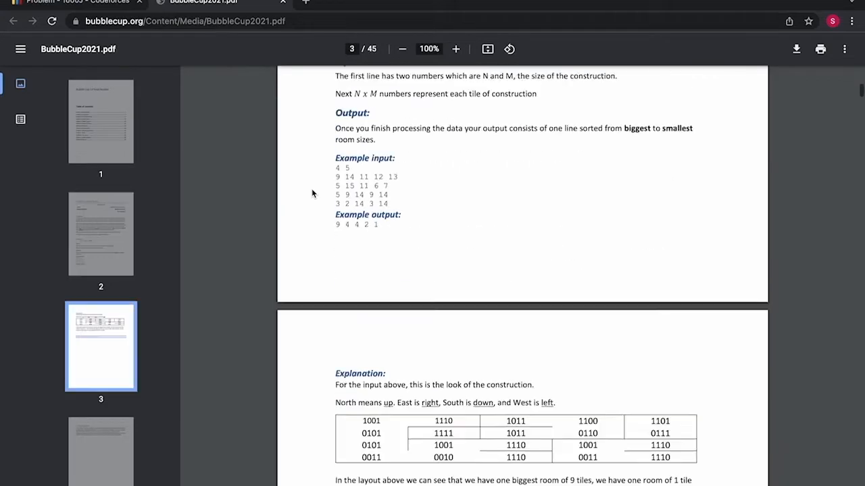
Compare the Codeforces example grid with the PDF's tile table, highlighting value 0101.
scroll(down, 3)
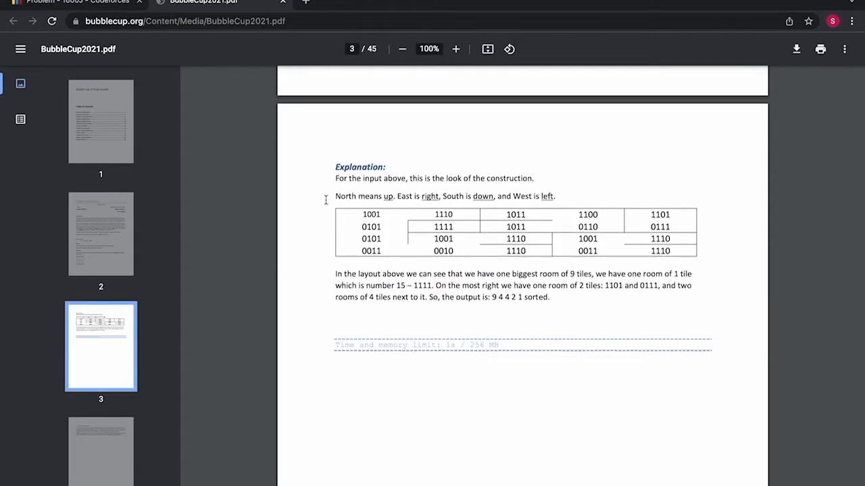
click(74, 2)
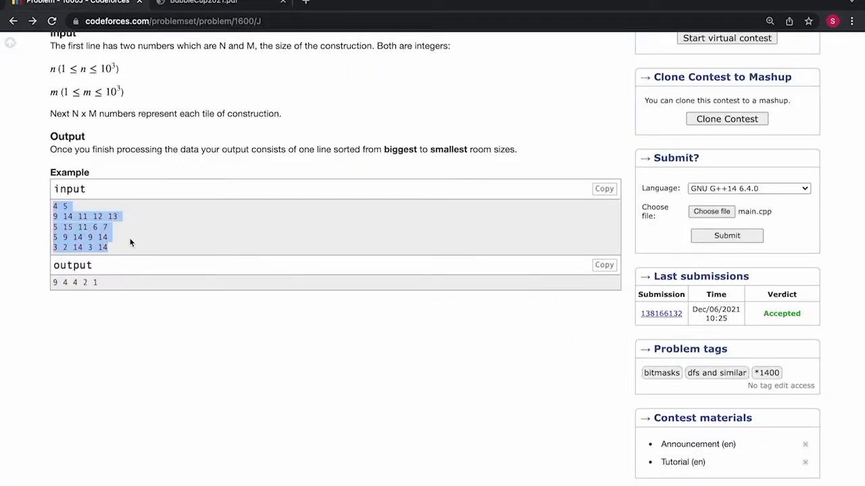
click(203, 2)
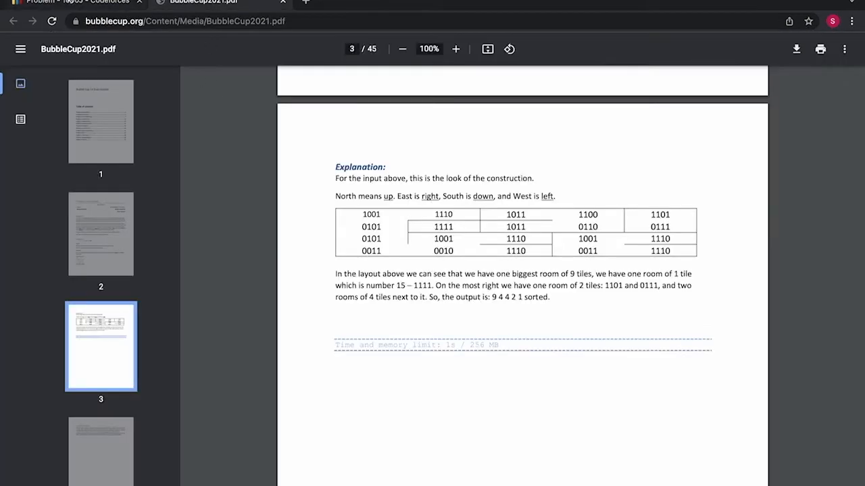
click(81, 2)
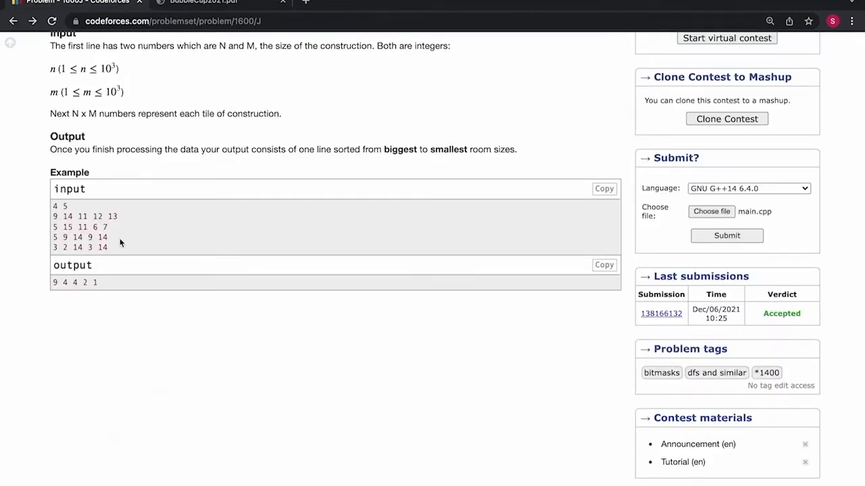
click(203, 4)
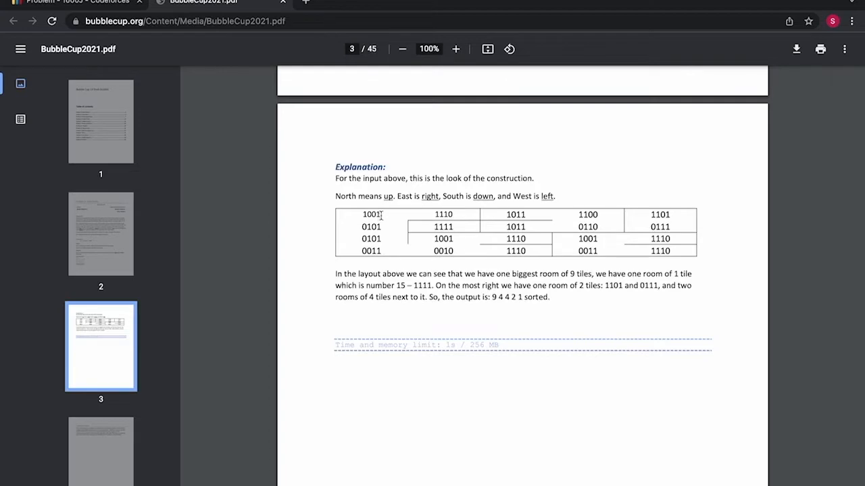
click(78, 2)
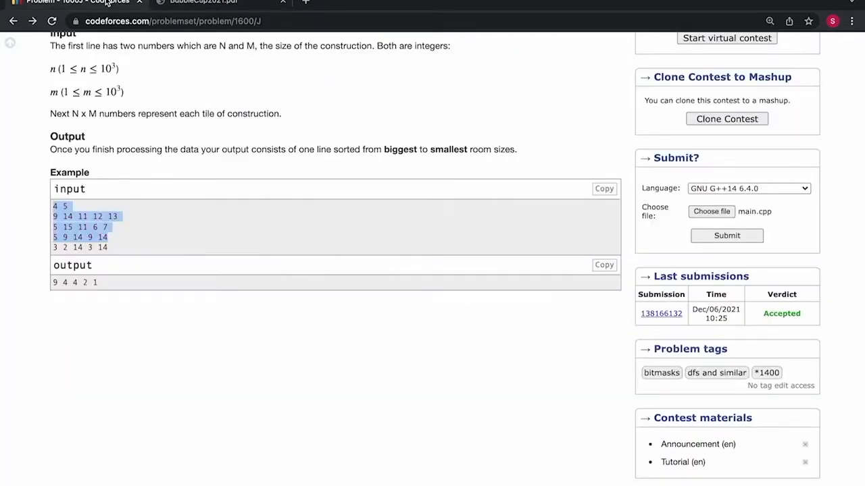
scroll(up, 3)
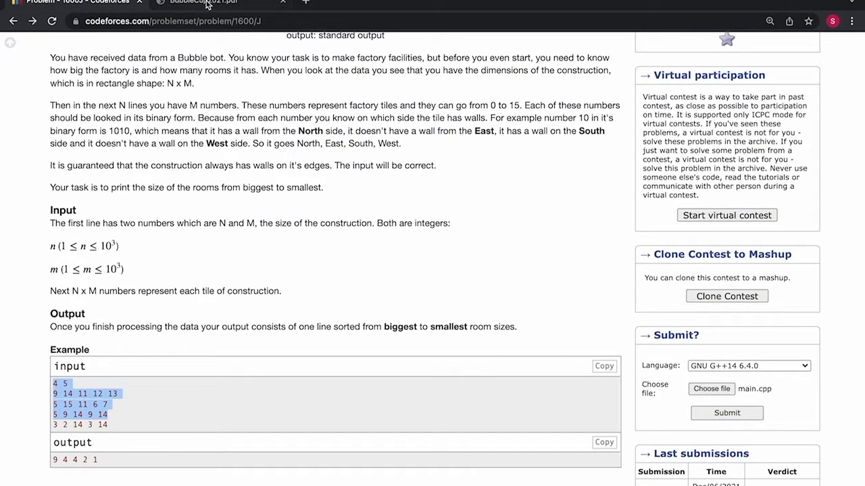
click(202, 4)
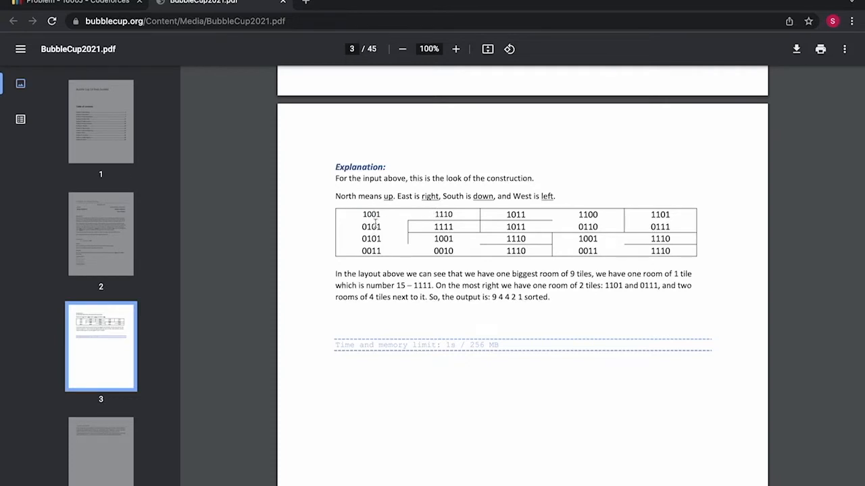
double_click(371, 226)
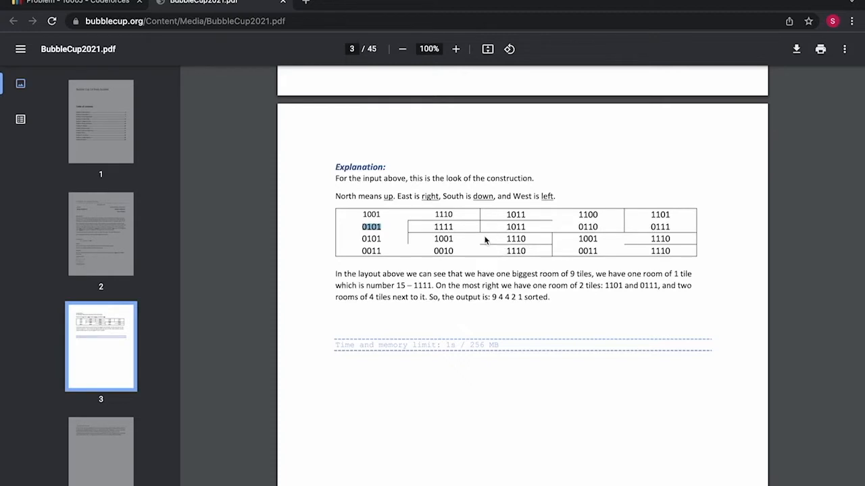
mouse_move(419, 223)
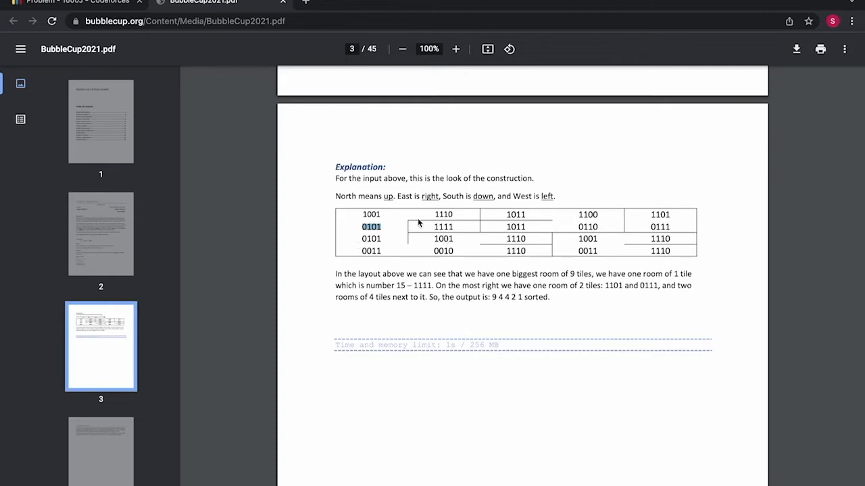
mouse_move(533, 228)
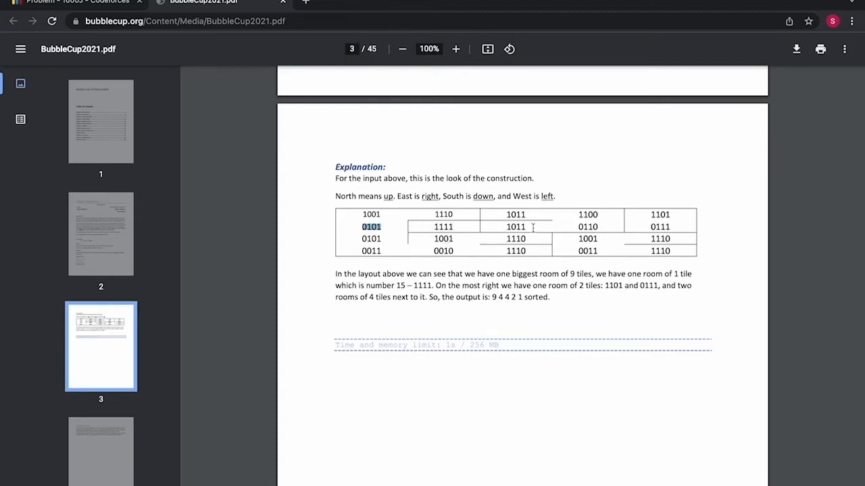
mouse_move(530, 217)
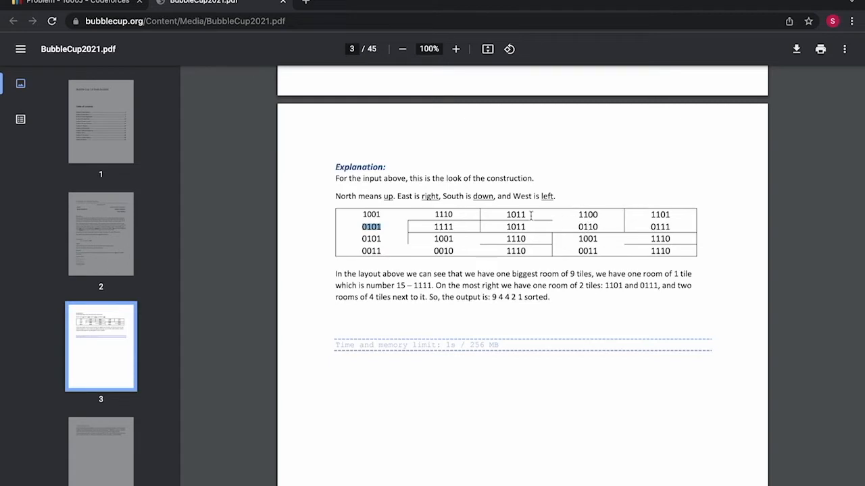
mouse_move(608, 257)
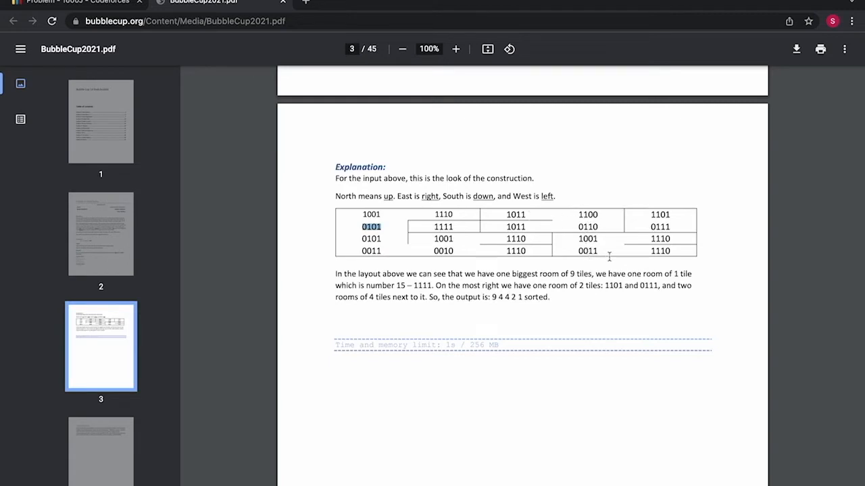
mouse_move(611, 241)
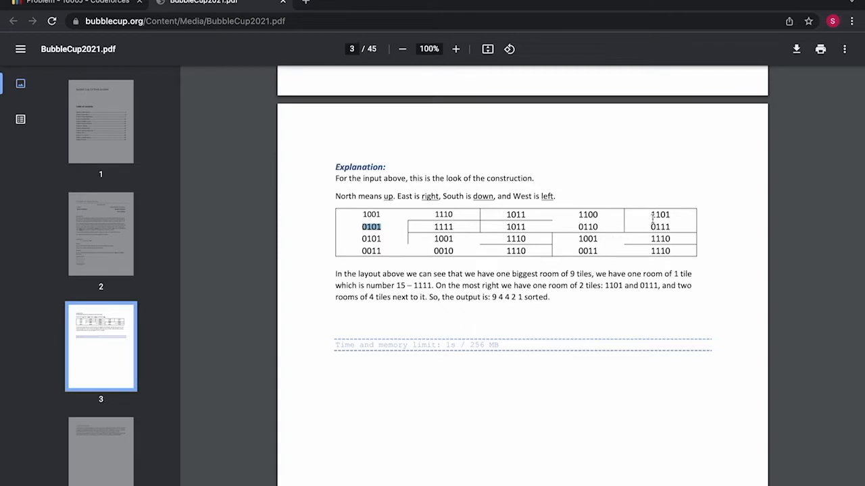
mouse_move(529, 282)
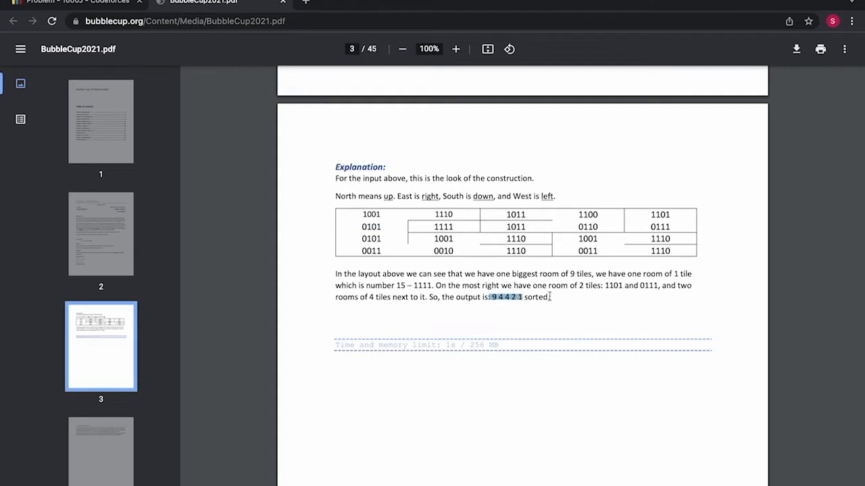
mouse_move(189, 73)
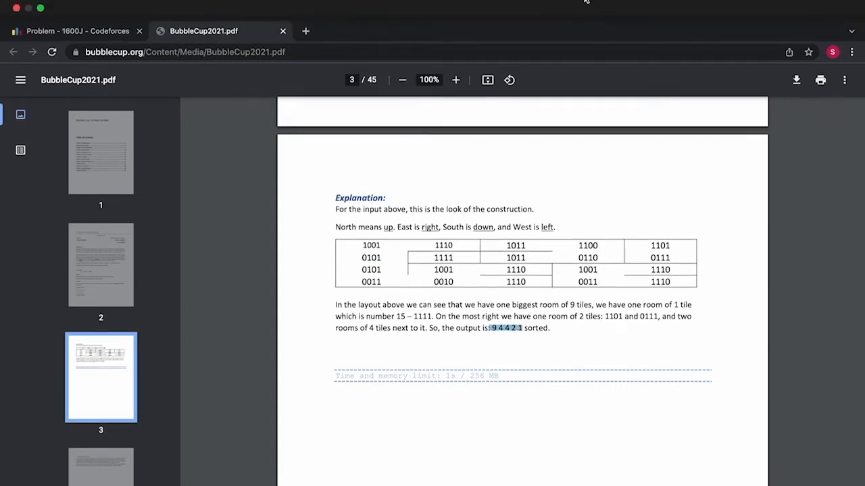
Declare global a[1005][1005], vis[1005][1005] and int x=0 below CODE STARTS HERE.
click(75, 31)
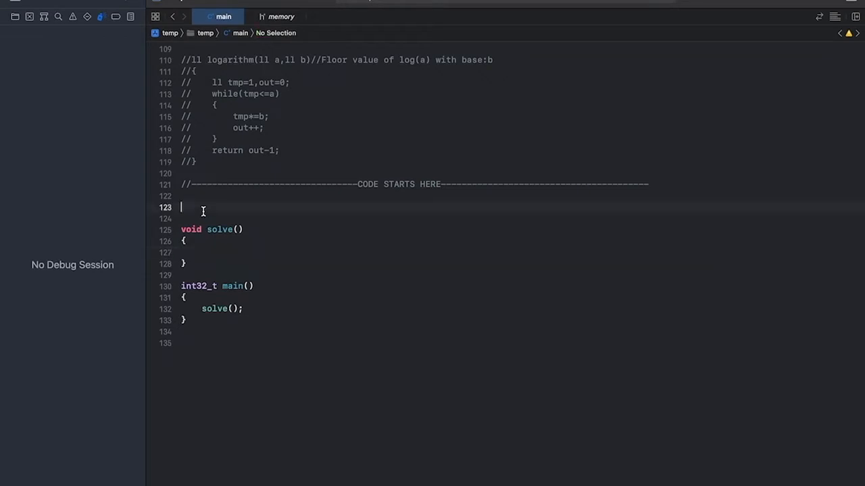
text(int a[1005][1)
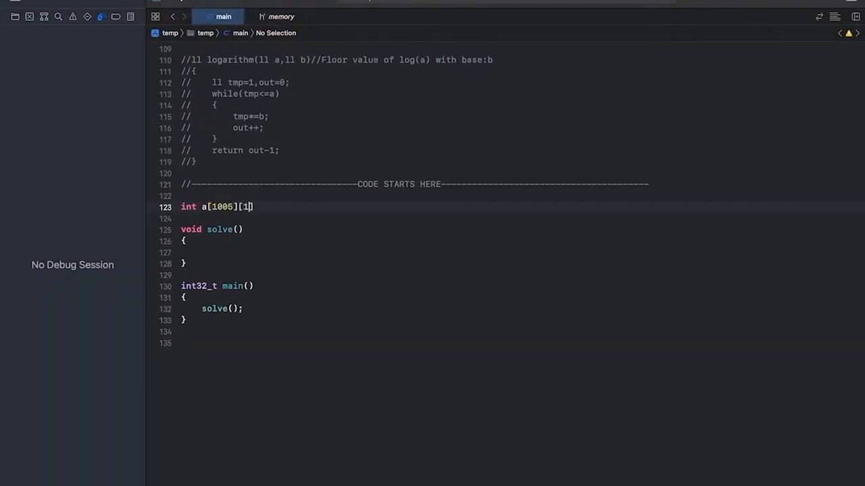
text(1005];)
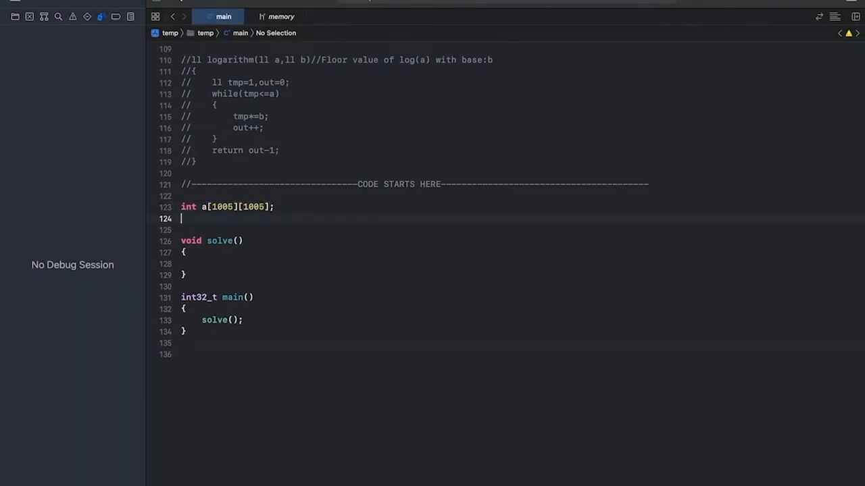
text(int vis[1005][1005];)
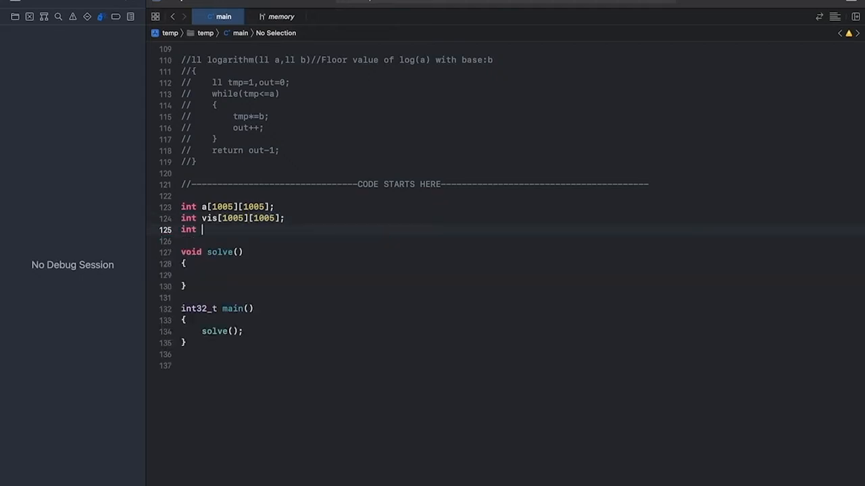
text(x=0;)
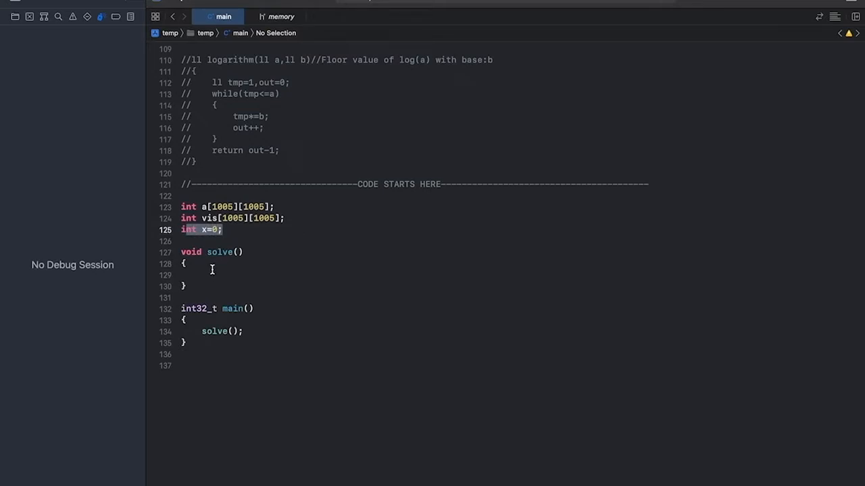
click(213, 275)
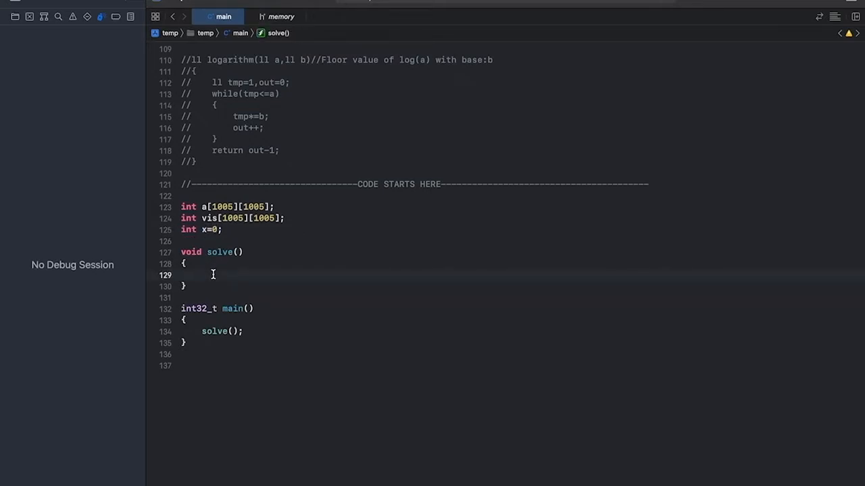
In solve(), read n and m and fill a[i][j] with nested loops.
text(o)
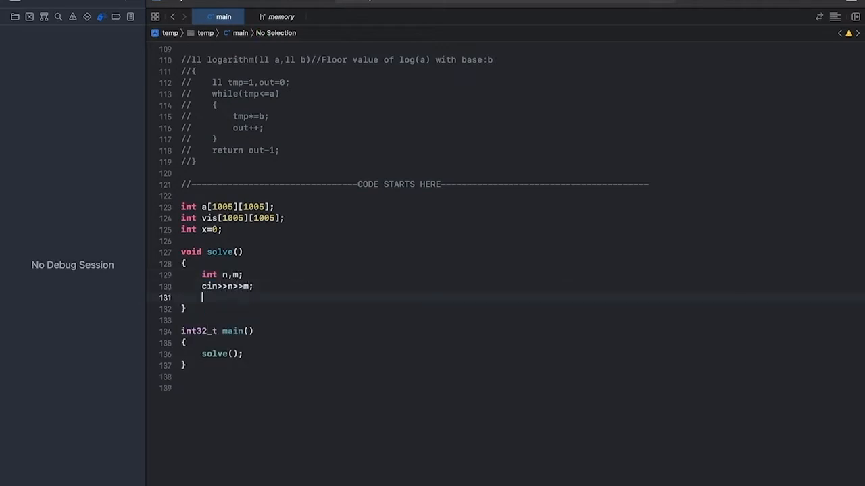
text(for(int i)
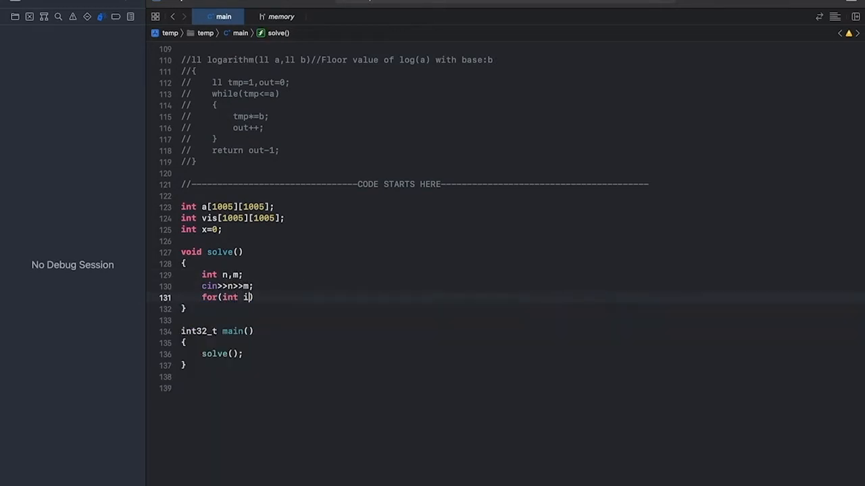
text(=0;i<n;i++))
text(cin>>a[i][j];)
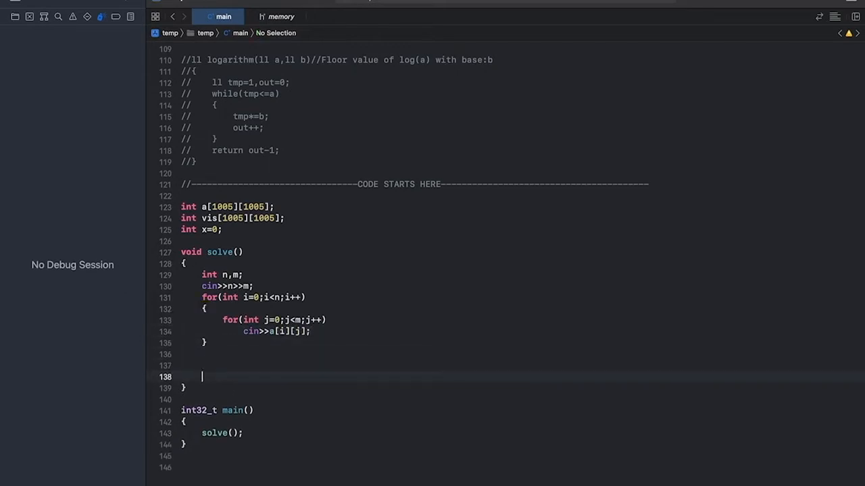
text(for(int i=0)
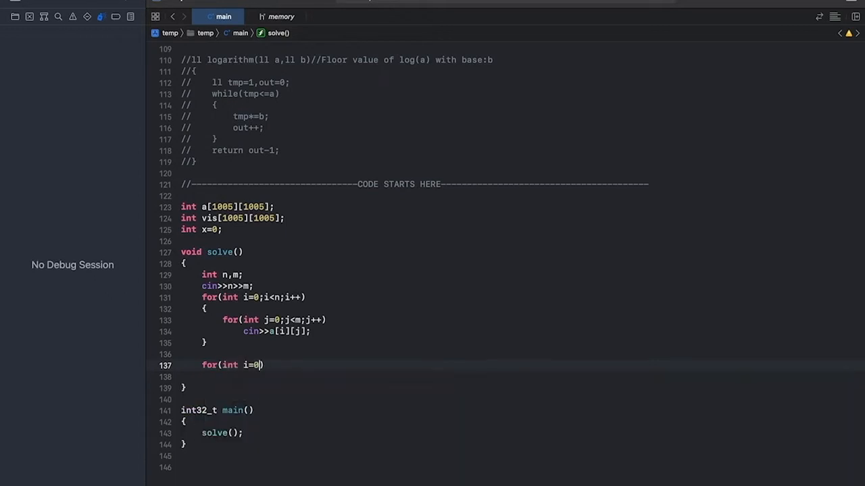
Loop over all cells and, for each unvisited one, reset x and call dfs(n,m,i,j).
text(i<n;)
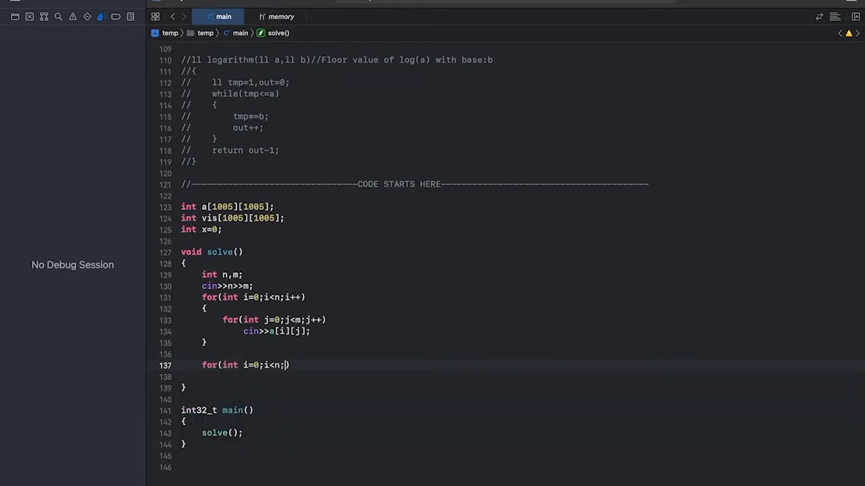
text(i++)
click(517, 377)
text({)
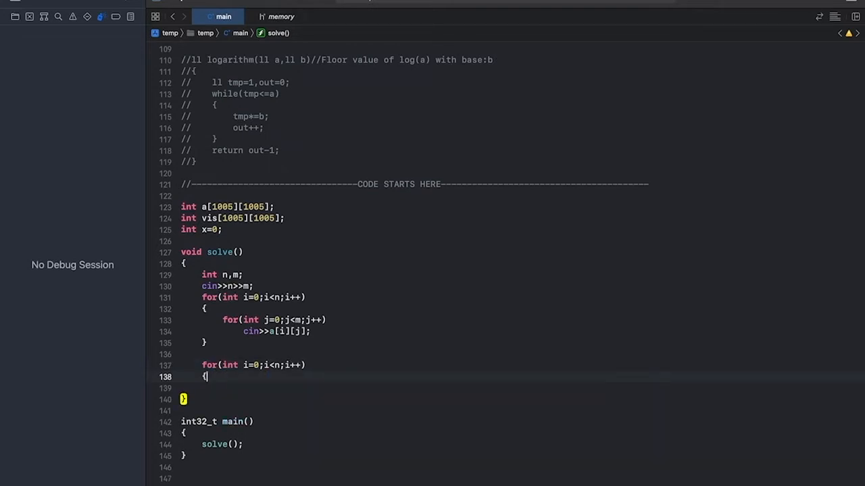
text(for(int j)
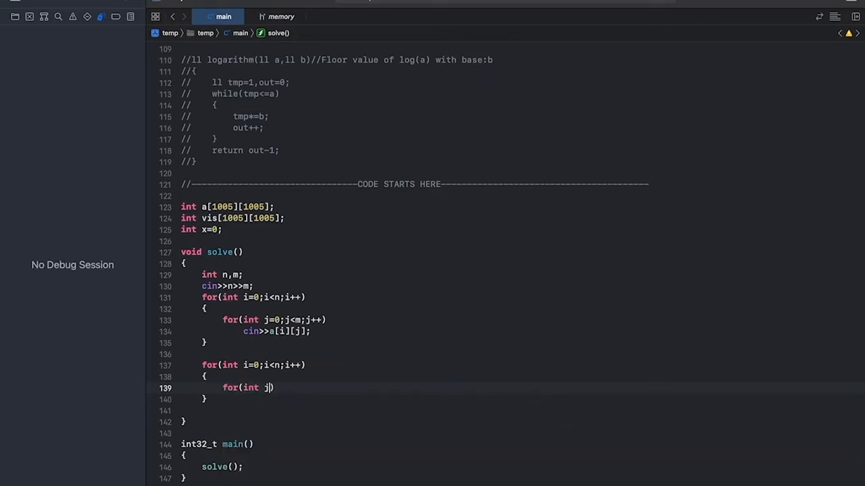
text(=0;j<m;j++)
text({)
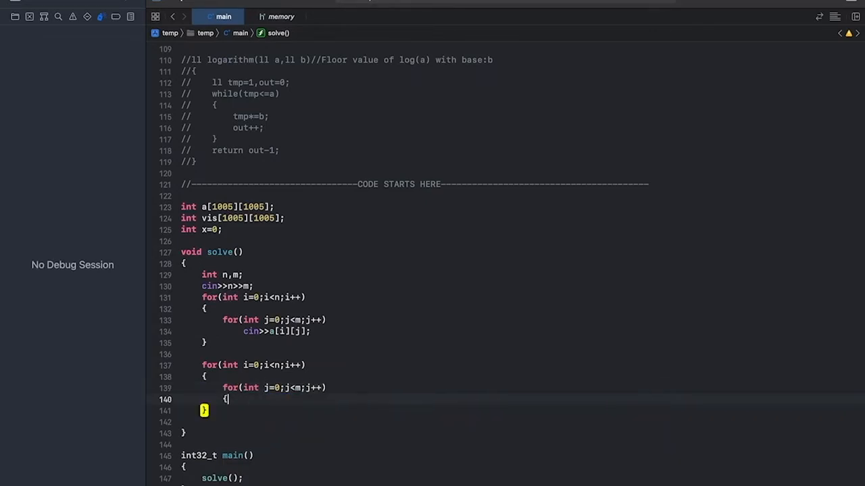
text(if()
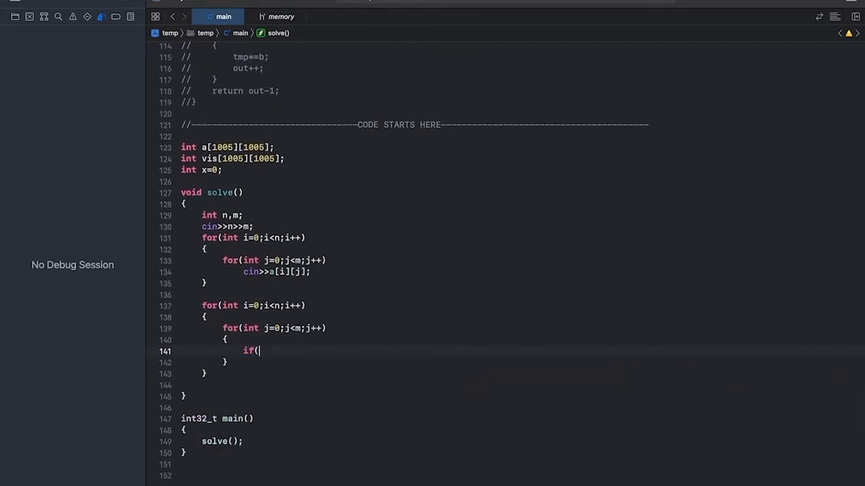
text(!vis[])
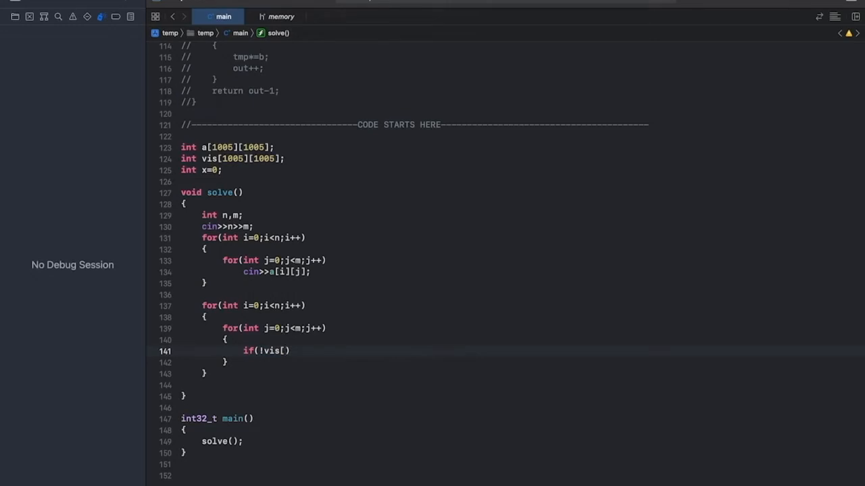
text(i][j]))
text(dfs(n,m,)
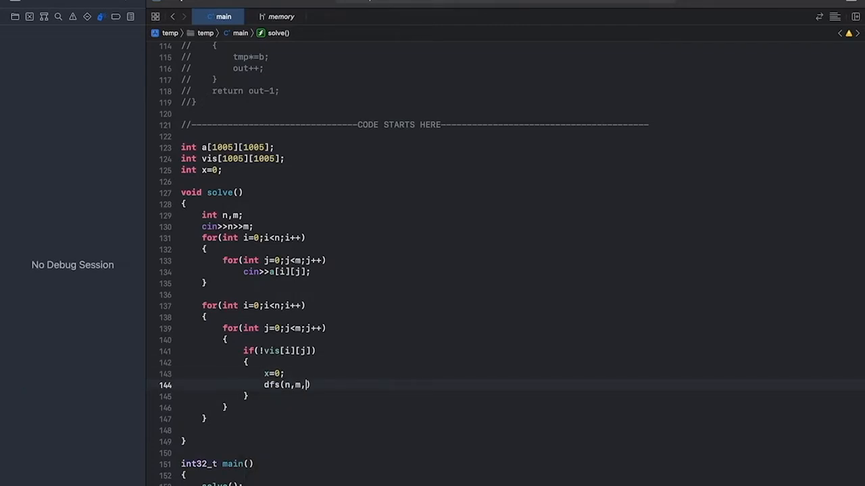
text(i,j)
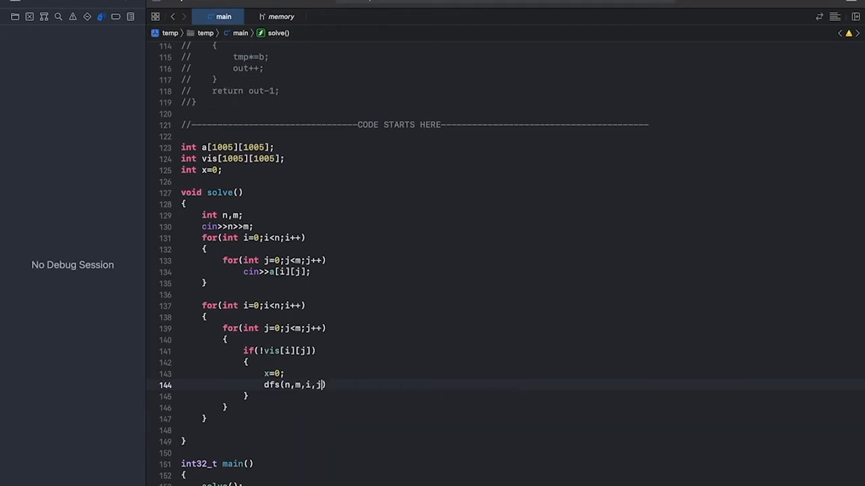
text(;)
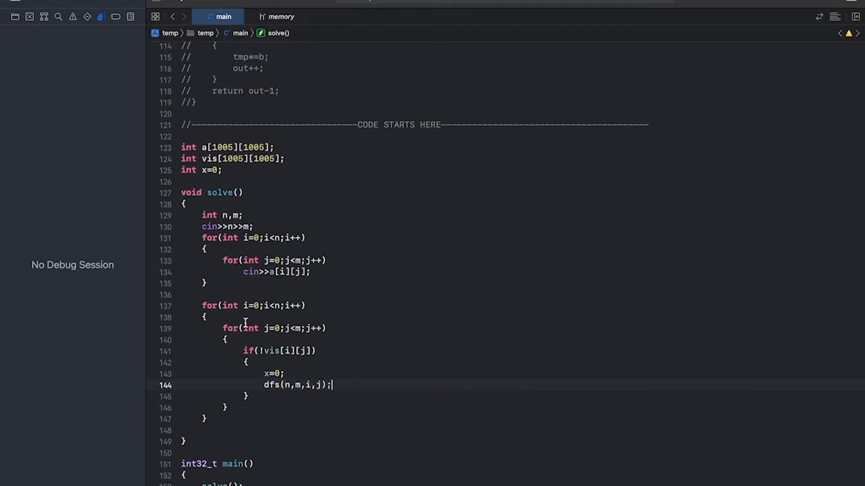
key(Enter)
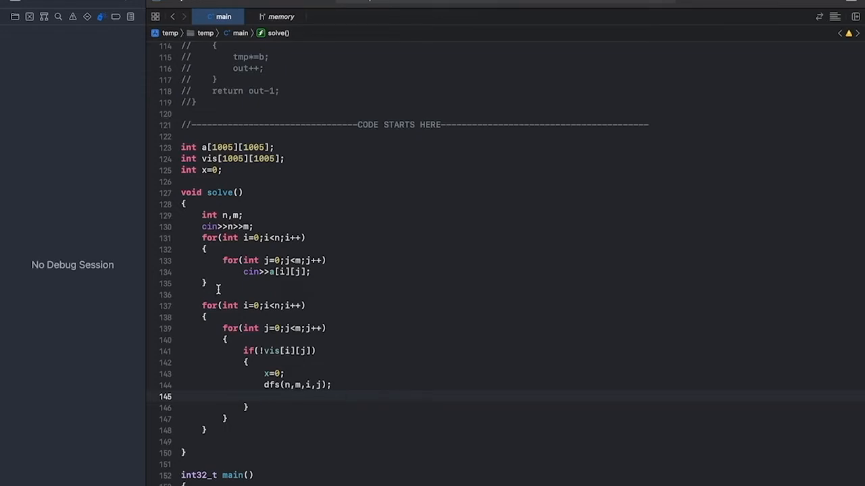
Declare vector<int> v and append each room size with v.eb(x).
text(vector<int>)
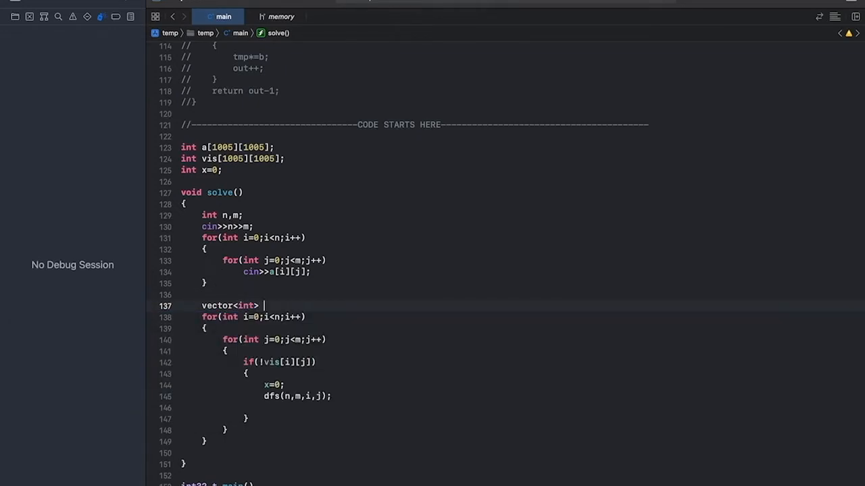
text(v;)
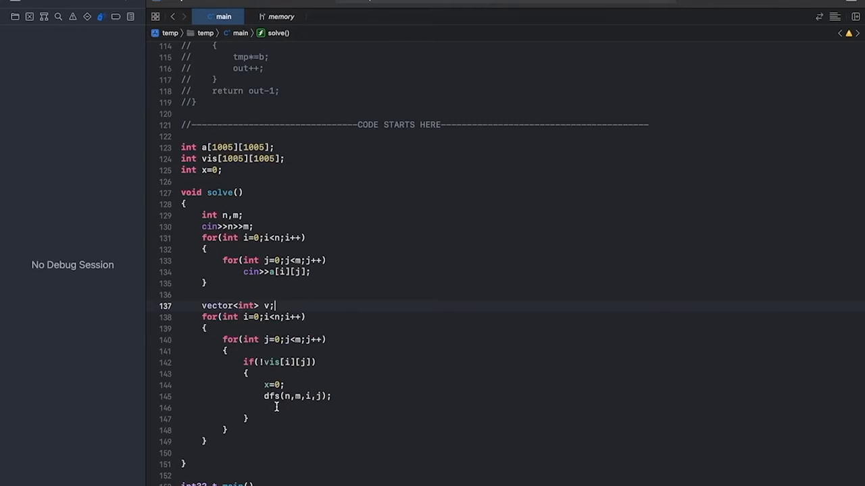
text(v.eb)
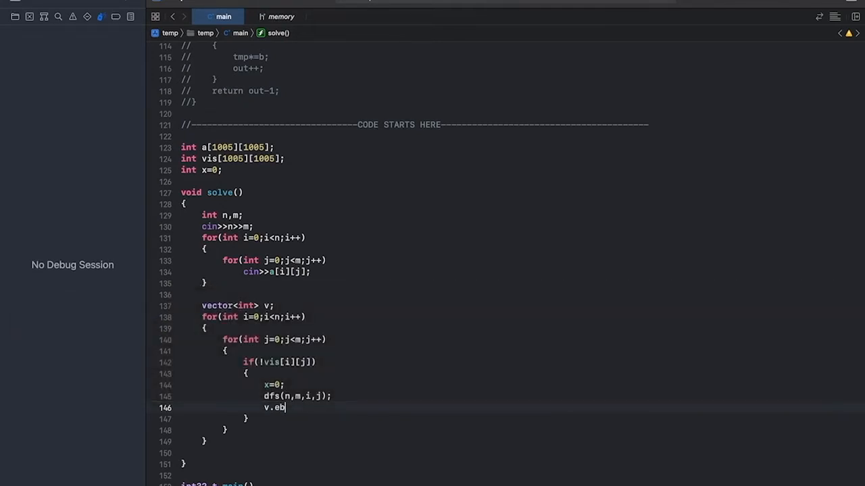
text((x);)
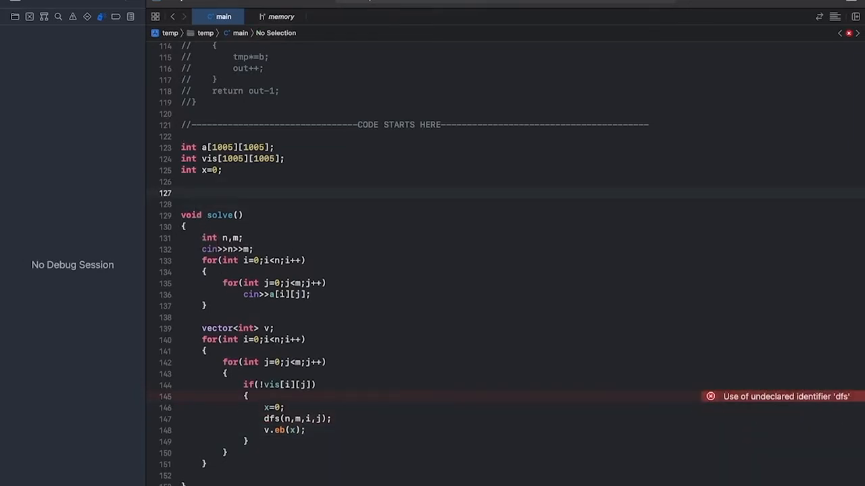
Add void dfs(int n,int m,int i,int j) returning on out-of-bounds or visited cells.
text(void dfs()
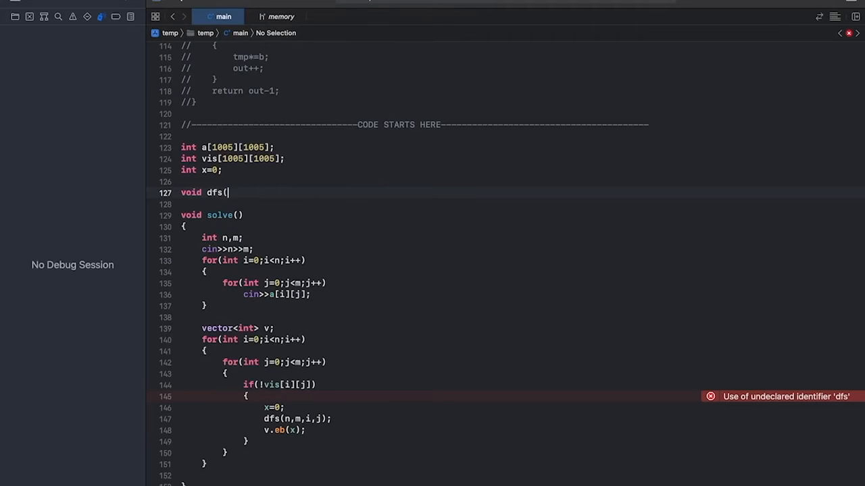
text(int n,int)
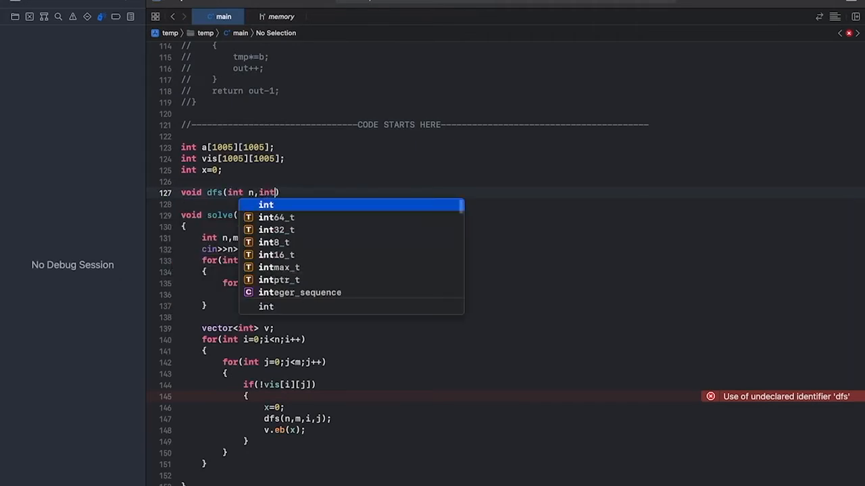
text(m,int i,int)
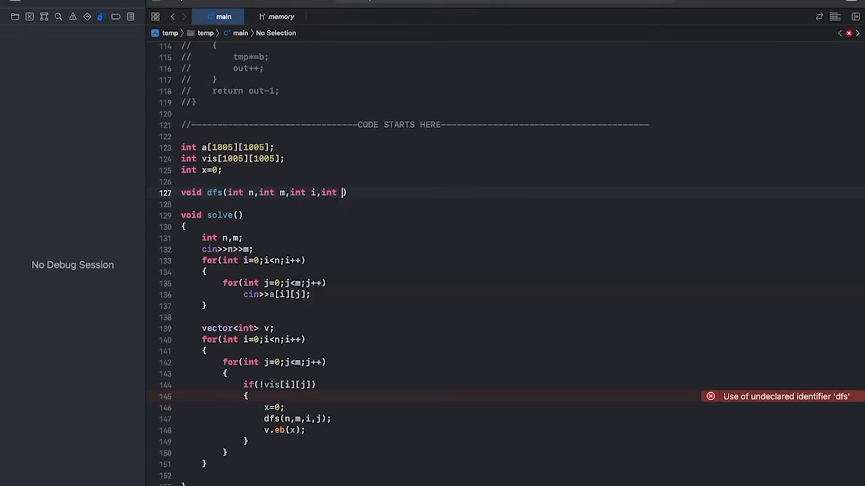
text(j))
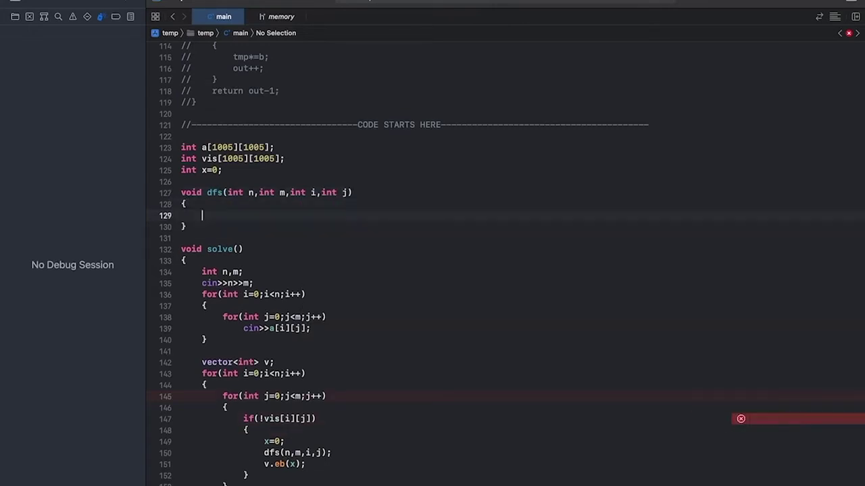
text(if(i)
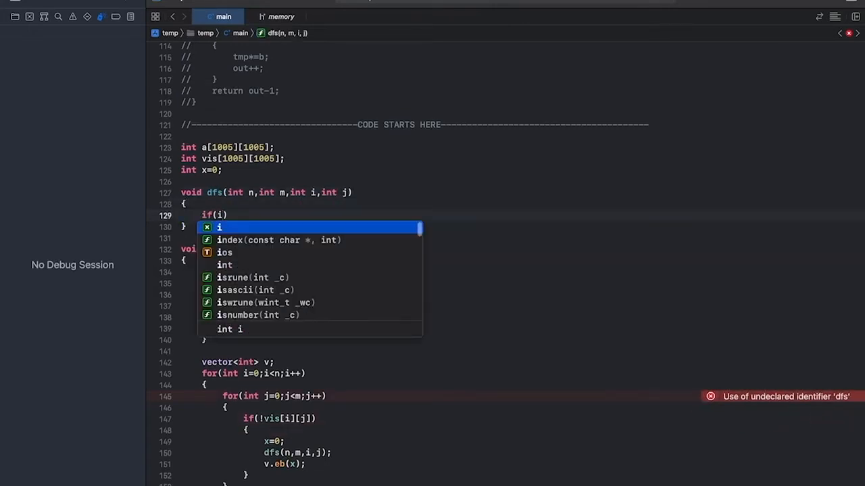
text(>=0||j>=)
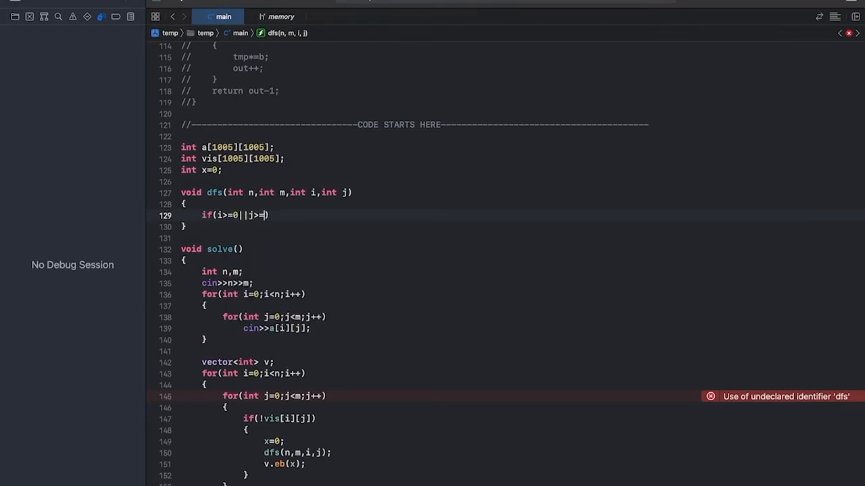
text(0||i<)
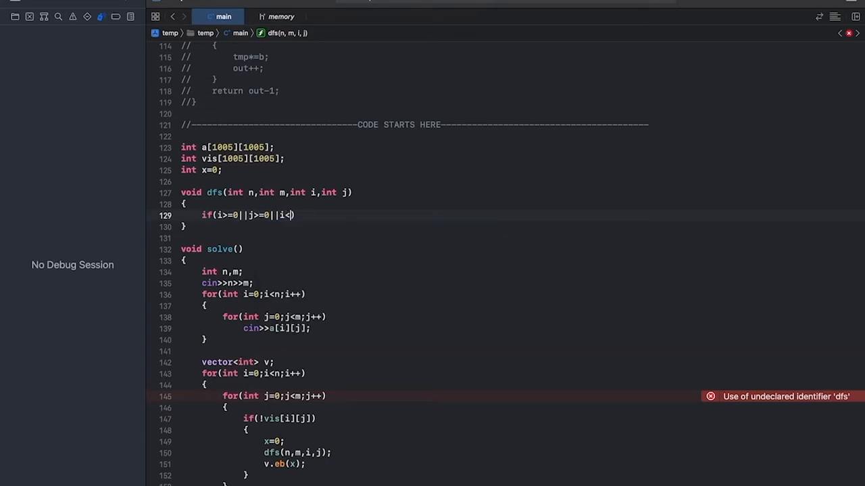
text(=n||)
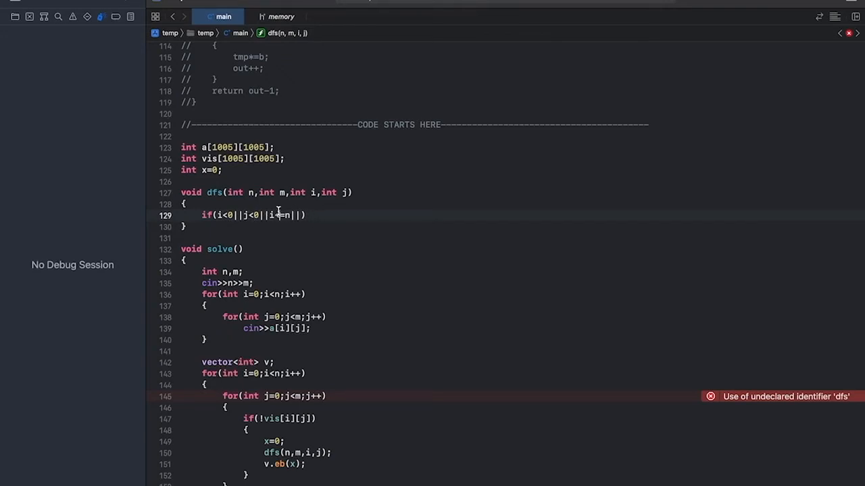
text(>=)
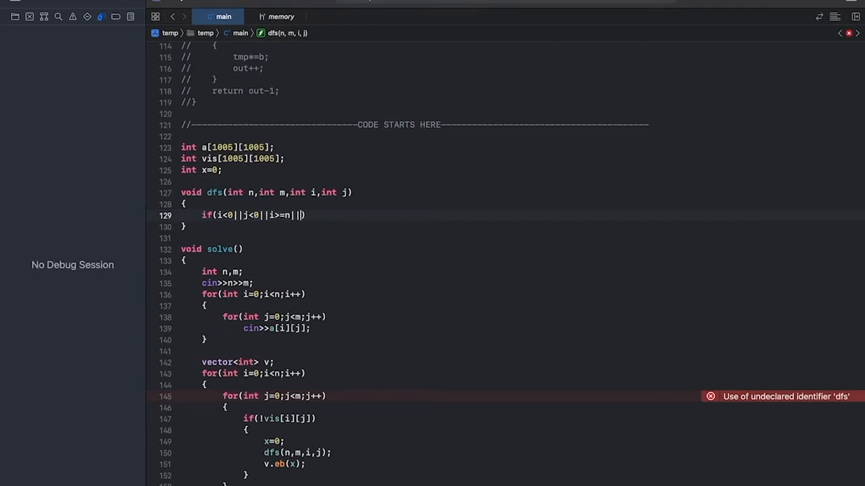
text(j>=m)
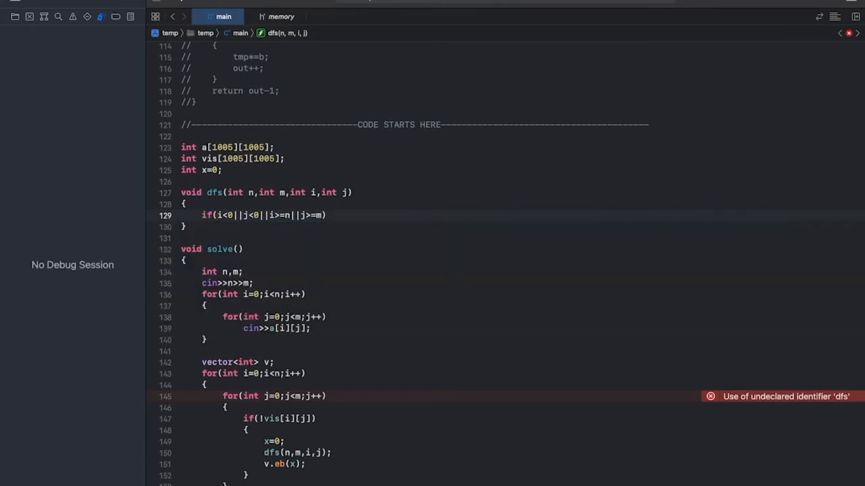
text(vis[i][j]==1)
text(return;)
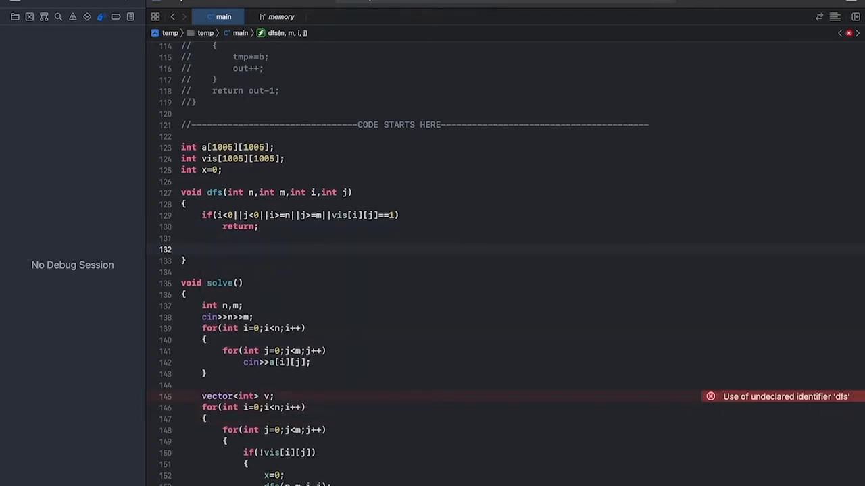
In dfs, set vis[i][j]=1, increment x, and compute string s=dtb(4,a[i][j]).
click(201, 250)
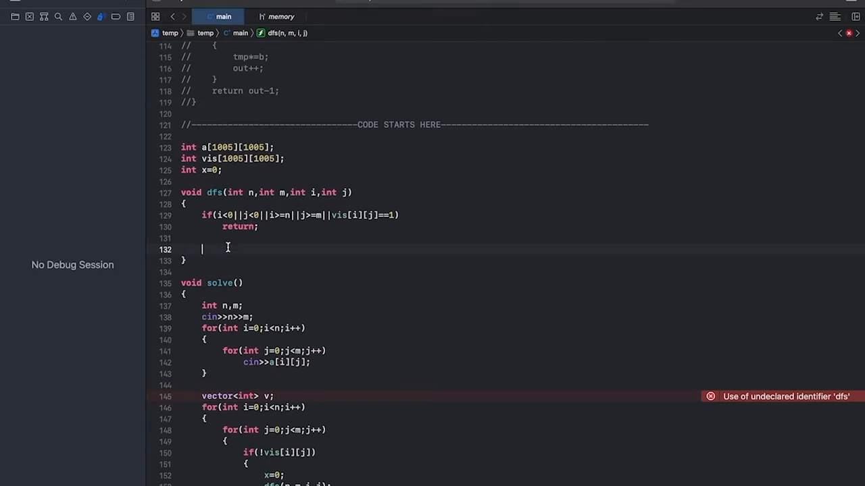
text(vi)
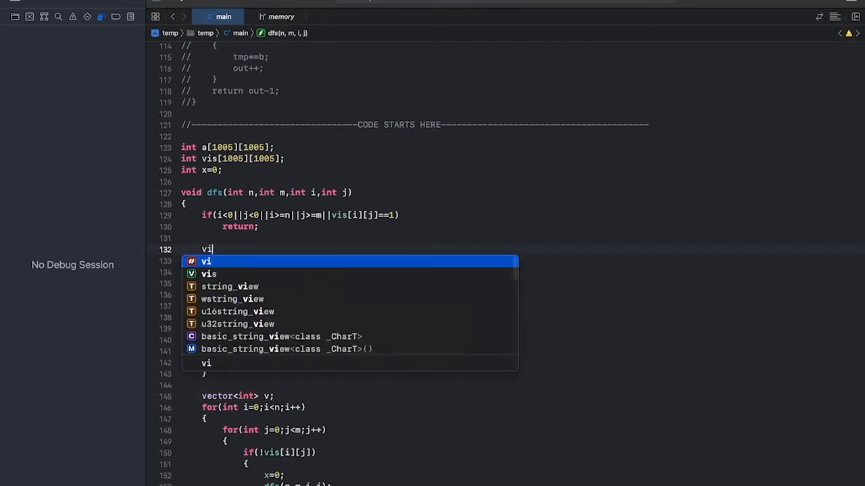
text(s[i][j]=1;)
text(x++;)
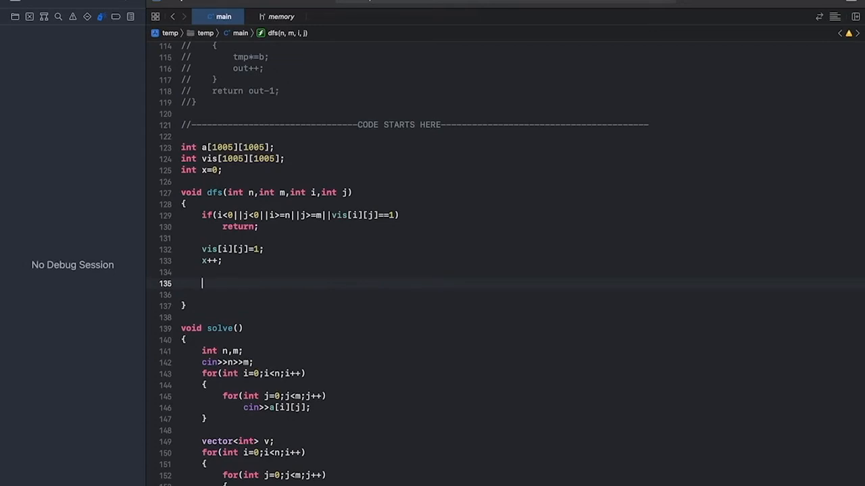
text(string)
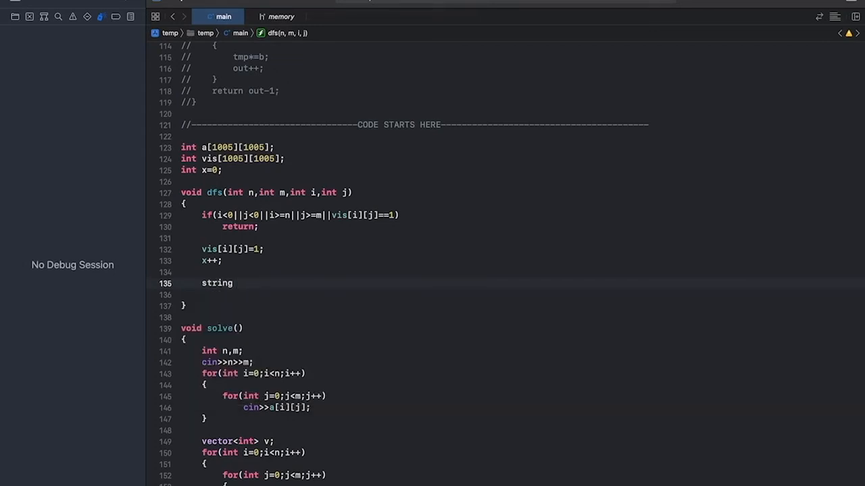
text(s=)
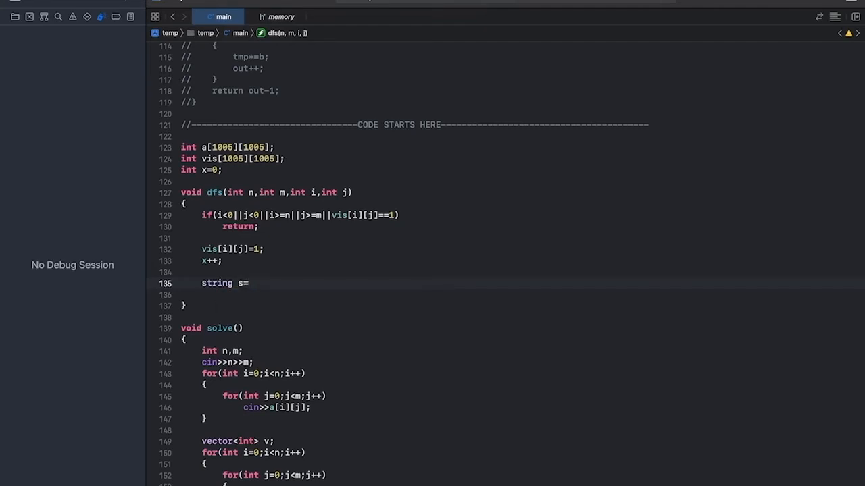
text(dtc)
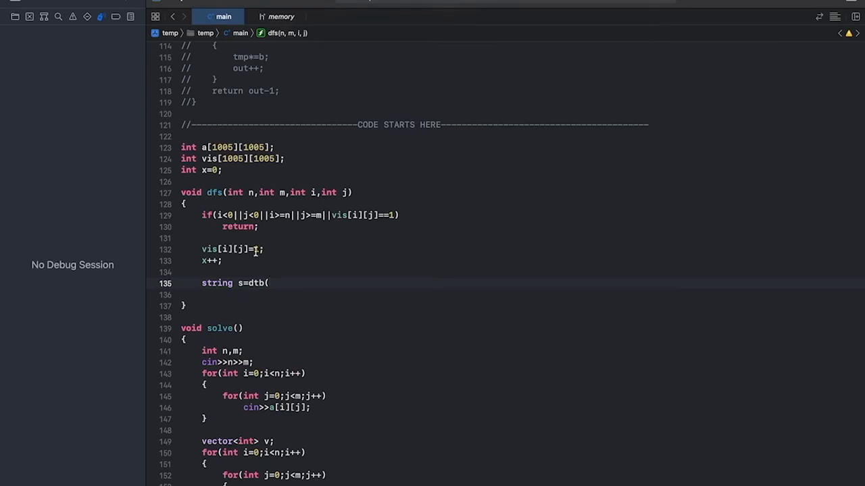
text(n,))
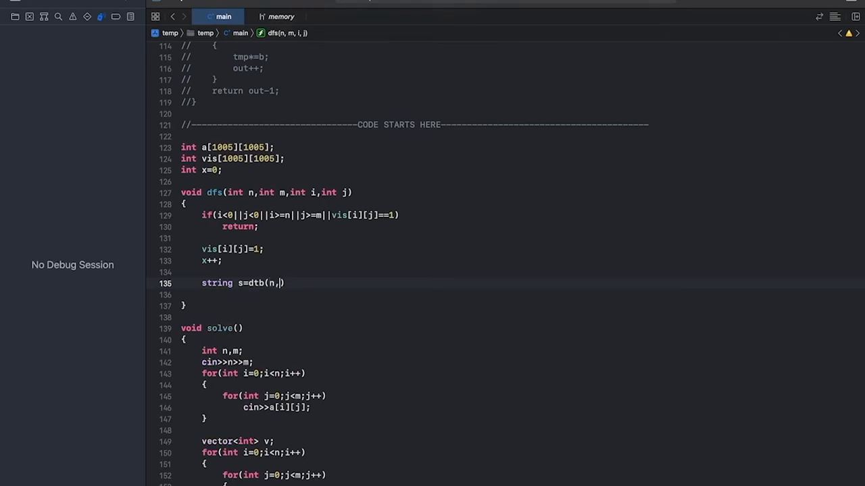
text(4)
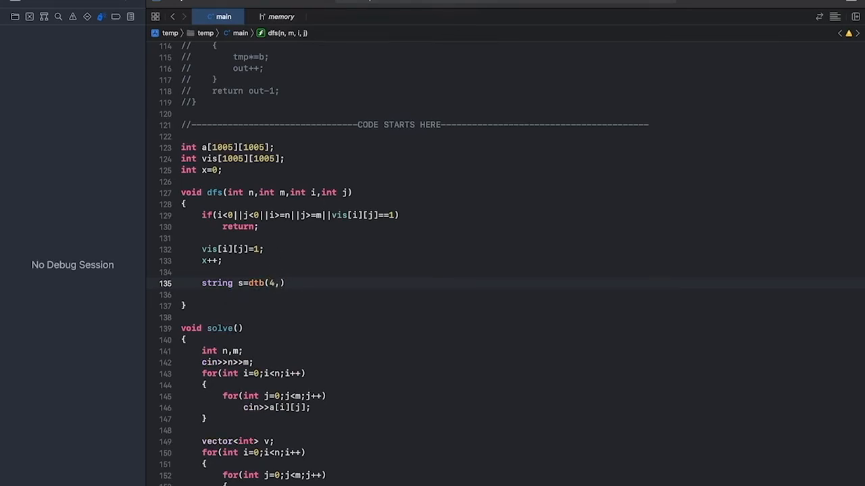
text(a[i])
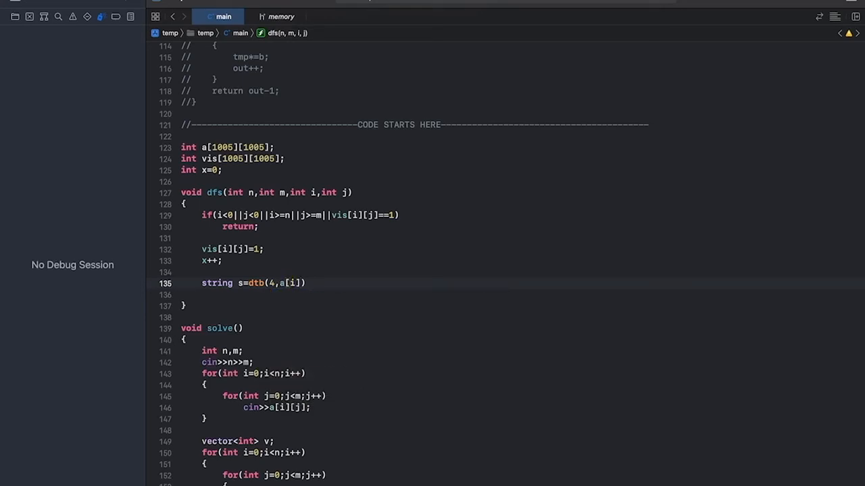
text([j]);)
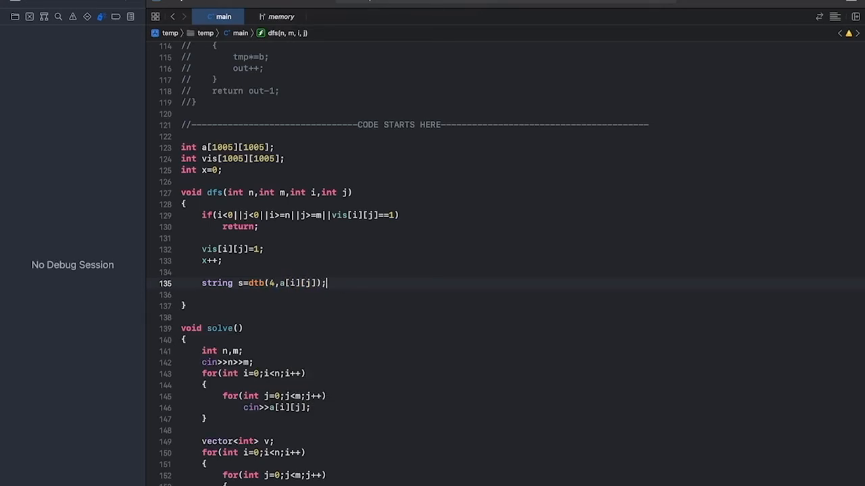
text(if()
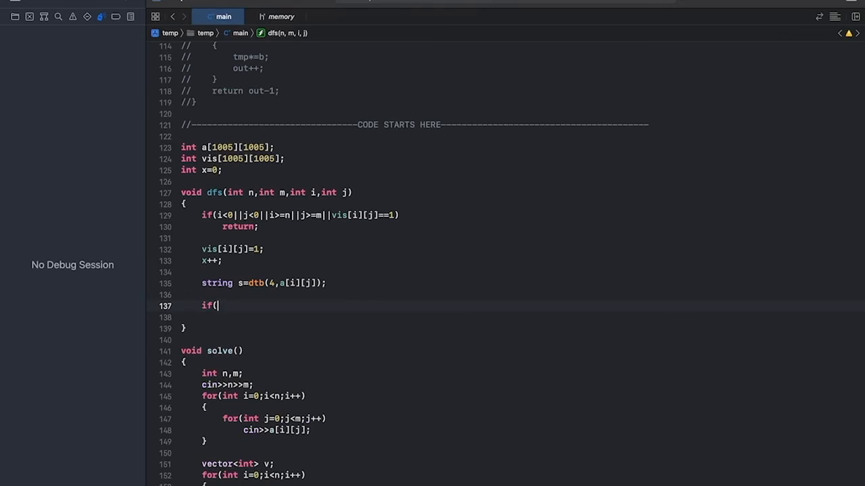
Make dfs recurse to dfs(n,m,i-1,j) when s[0]=='0'.
text(s[0]=='0'))
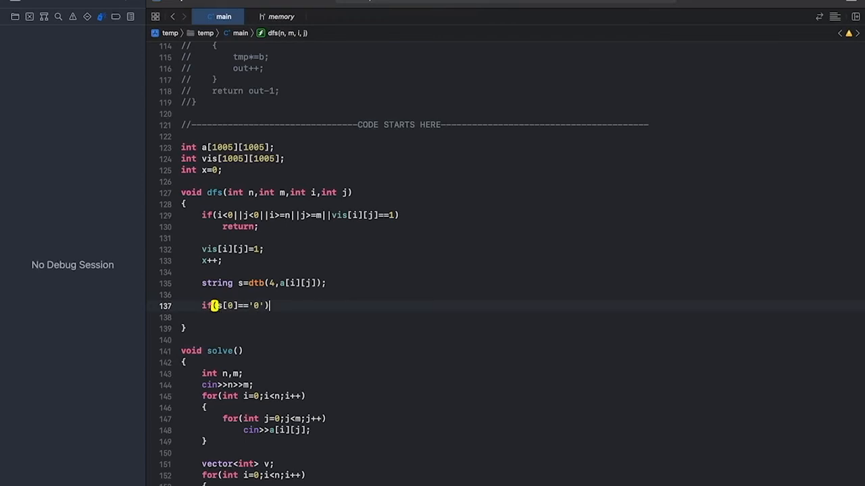
key(enter)
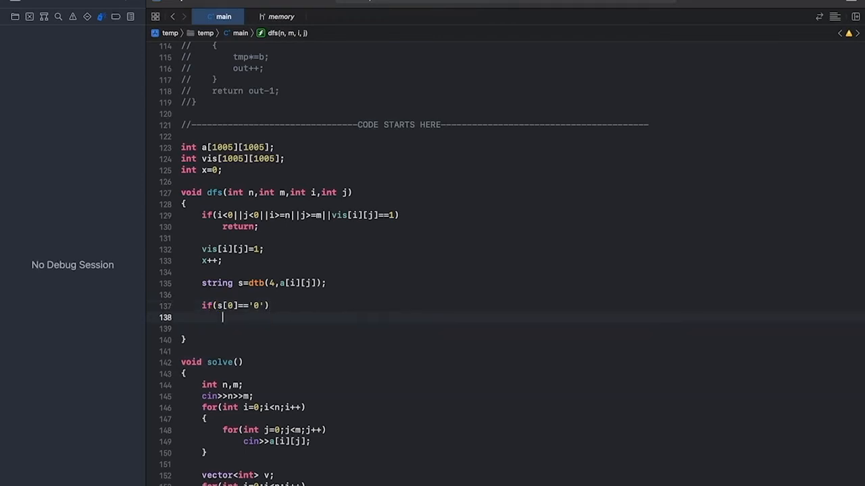
text(dfs()
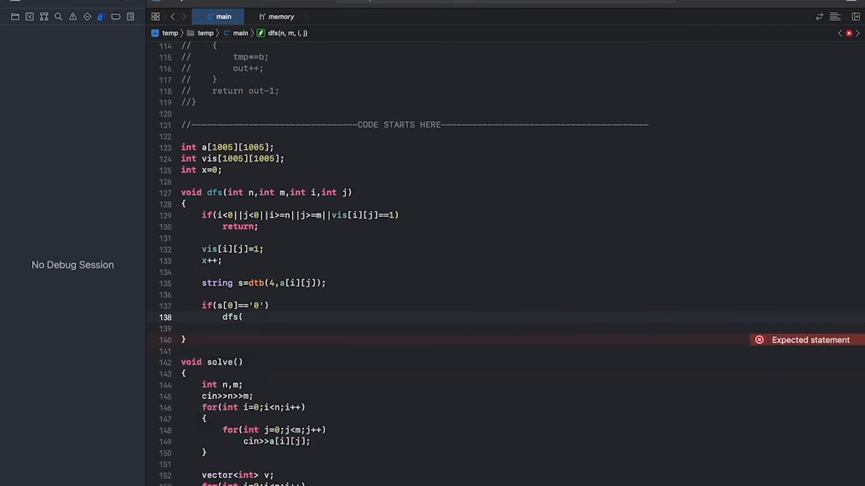
text(n,m,i-1,j))
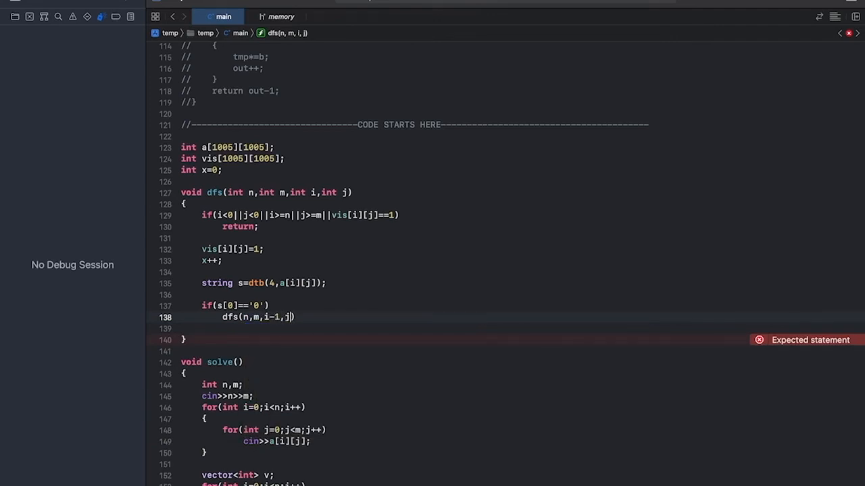
text(i)
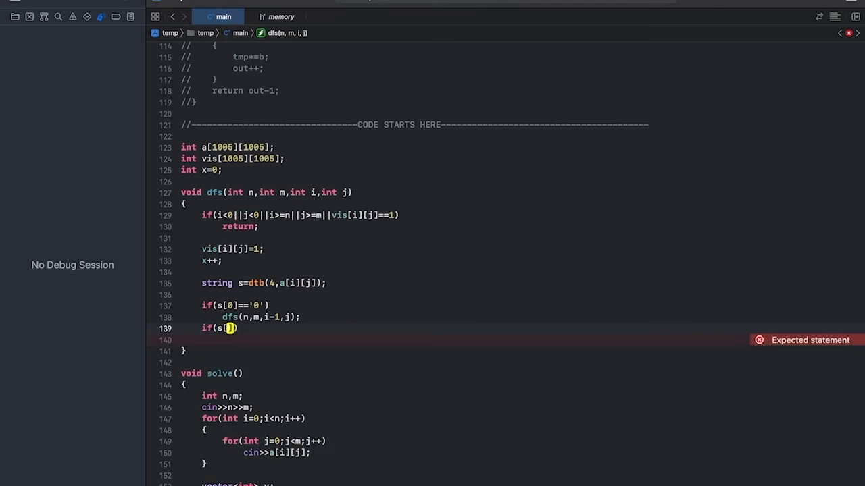
Make dfs recurse to dfs(n,m,i,j+1) when s[1]=='0'.
text(1]==')
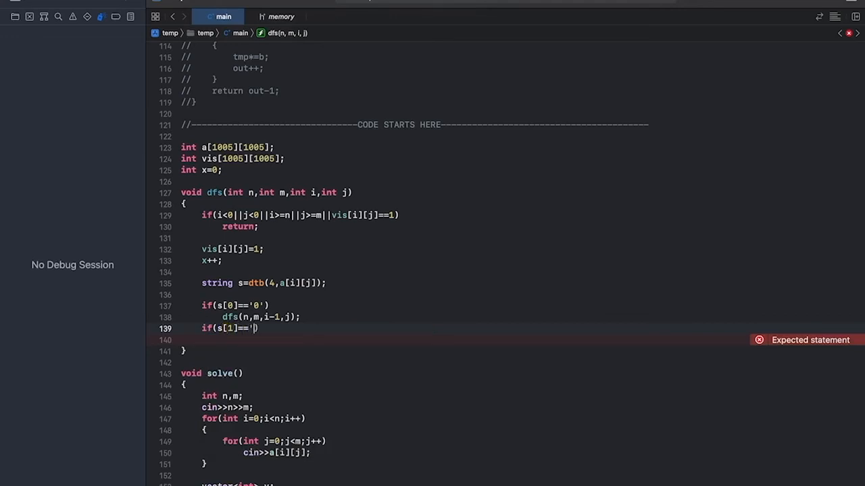
text(0')
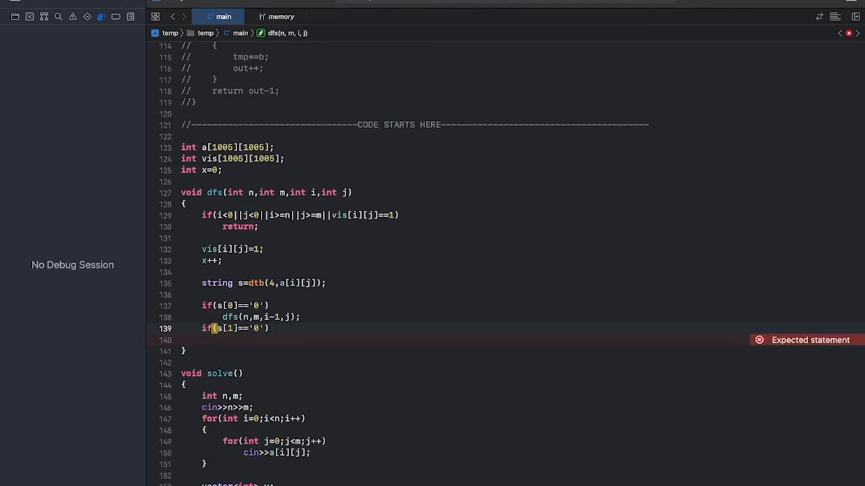
text(d)
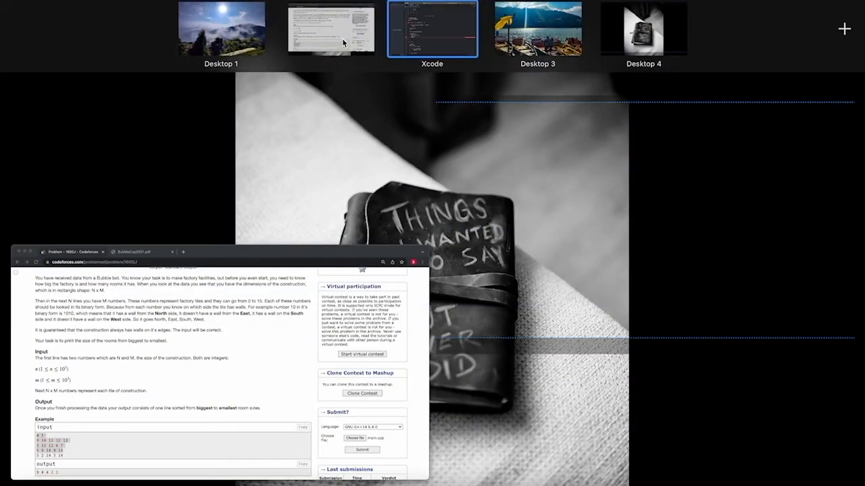
click(330, 28)
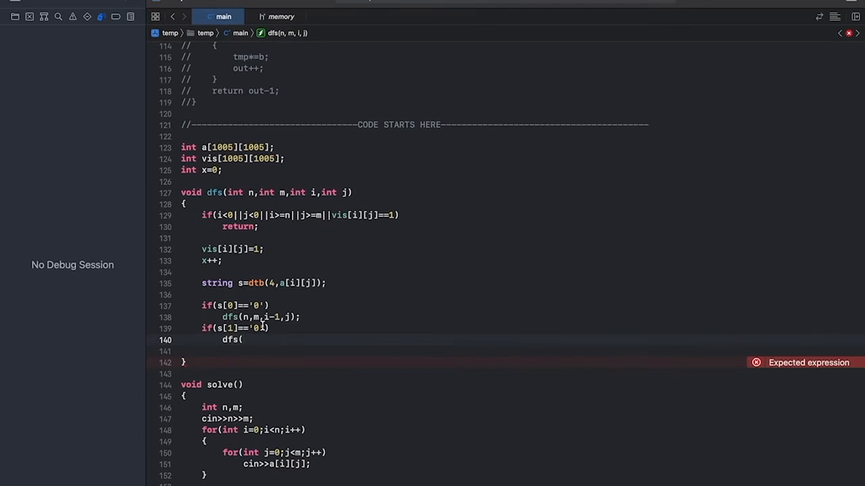
text(n,mi,))
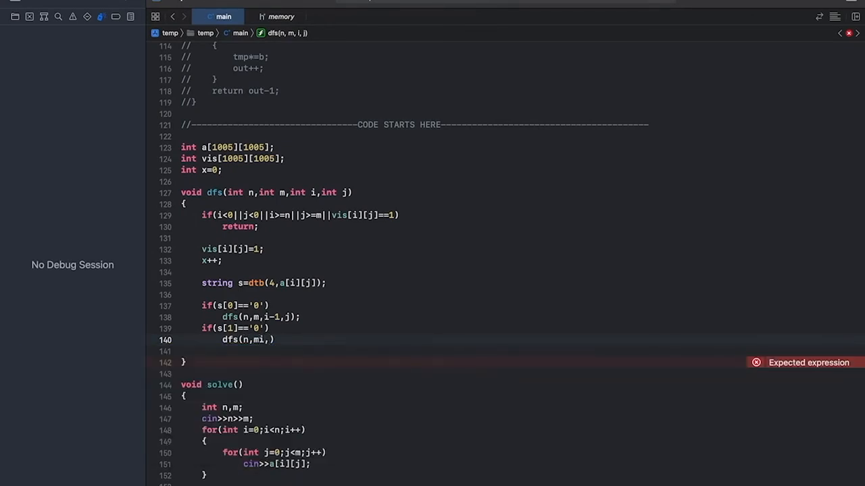
key(Backspace)
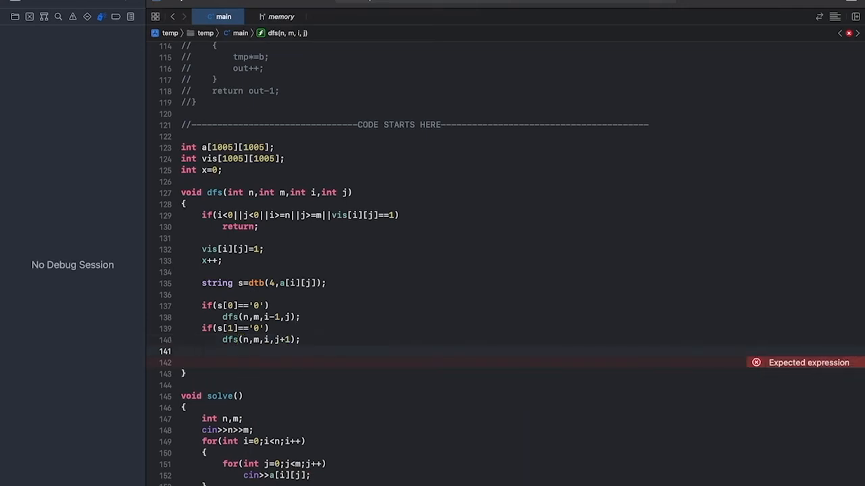
Make dfs recurse to dfs(n,m,i+1,j) when s[2]=='0'.
text(if(s[2]))
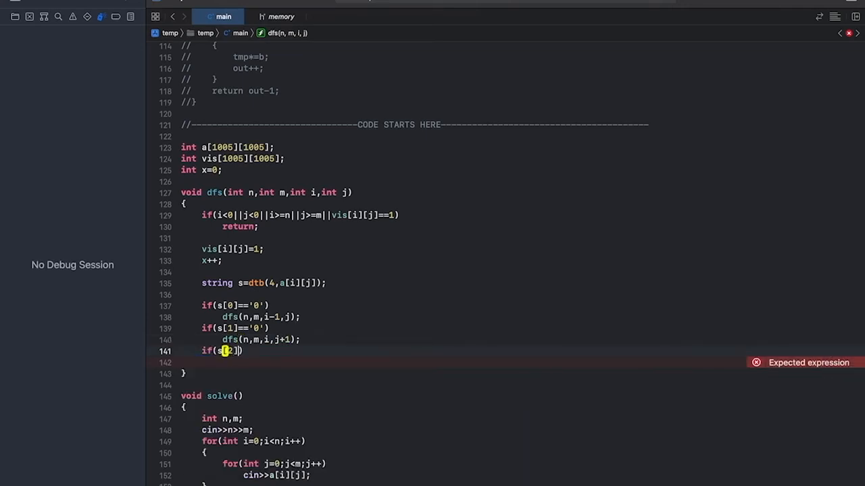
text(=='0)
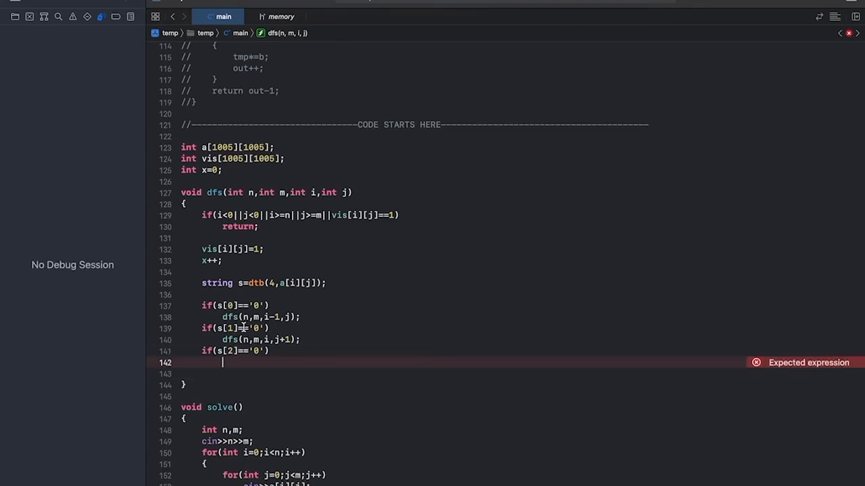
text(dfs(n)
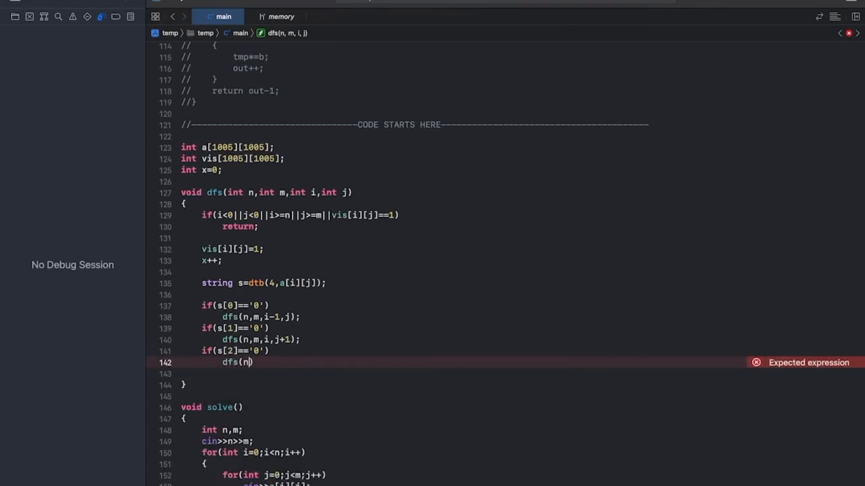
text(,mi,)
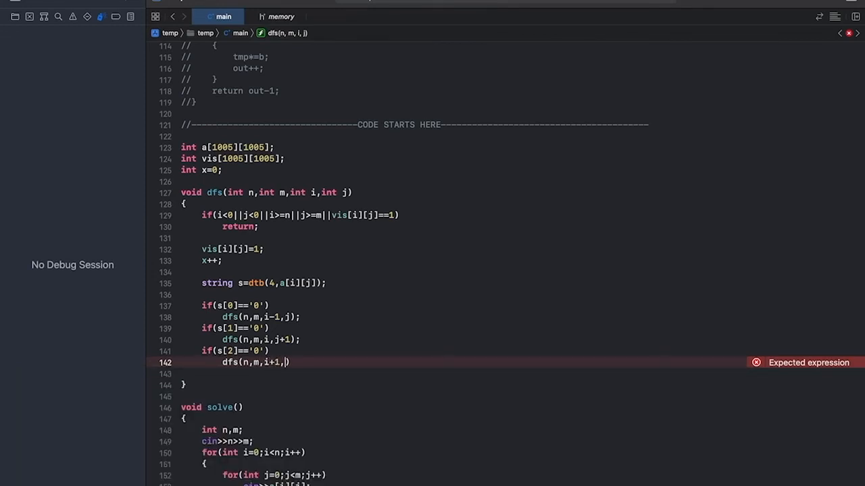
text(j);)
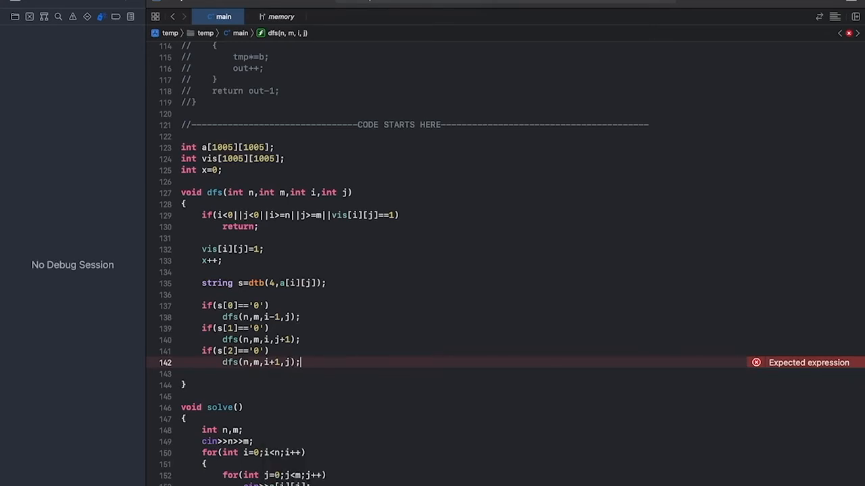
Make dfs recurse to dfs(n,m,i,j-1) when s[3]=='0'.
text(if()
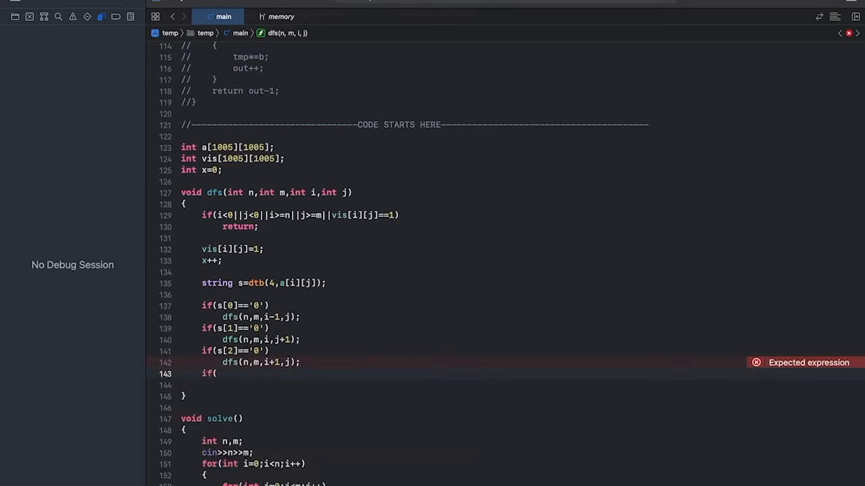
text(s[3]=='0')
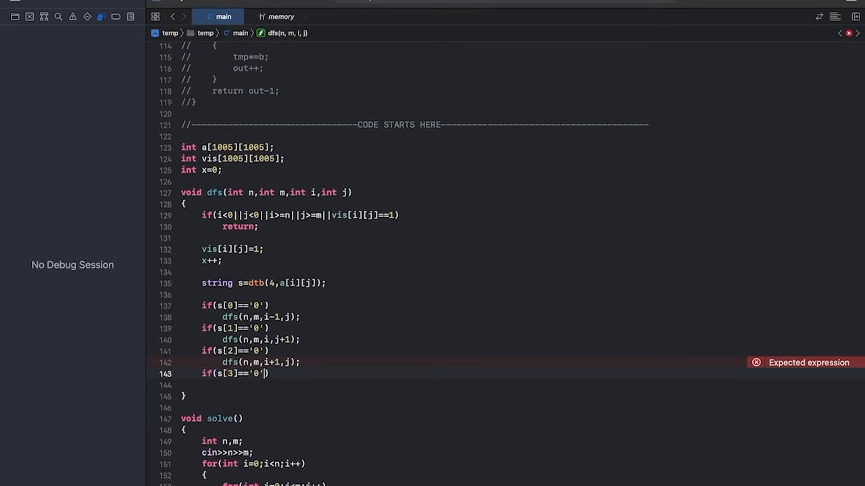
text(dfs(n,m,)
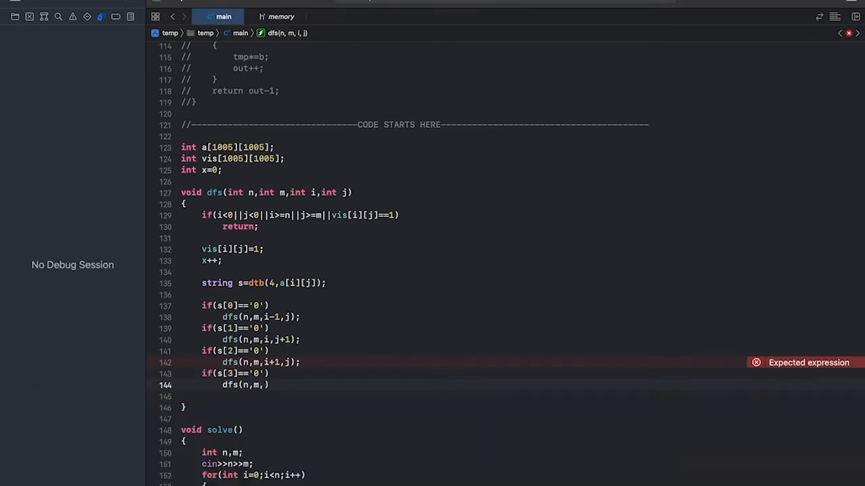
text(i,j-1)
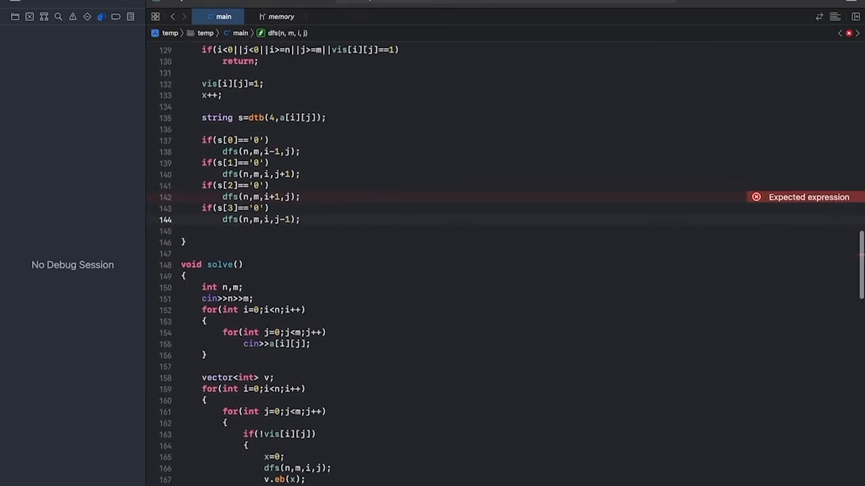
Sort v in descending order with sort(v.begin(),v.end(),greater<int>()).
scroll(down, 3)
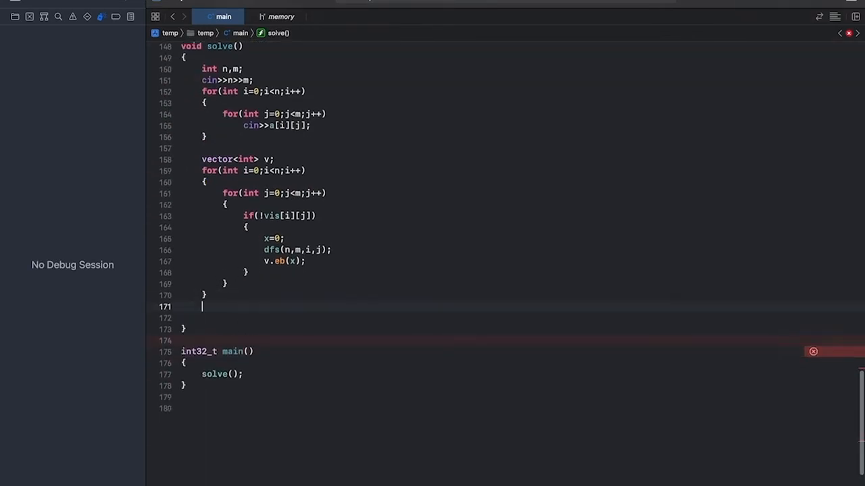
text(sort)
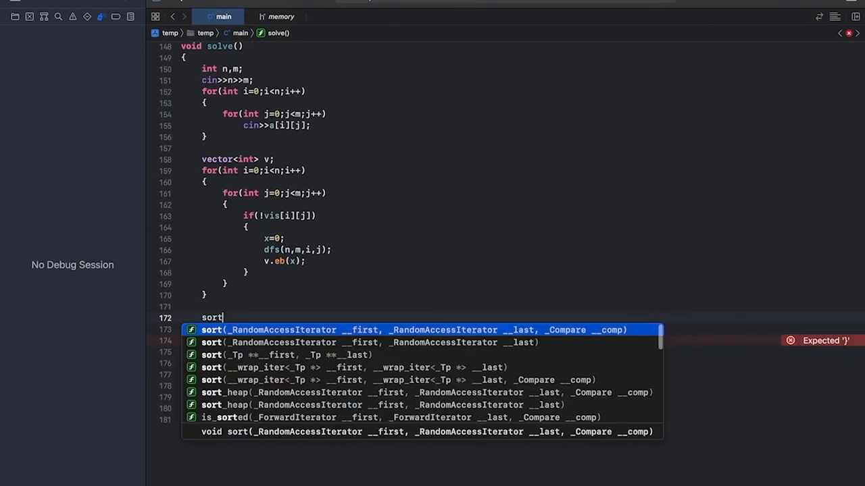
text((v.begin()
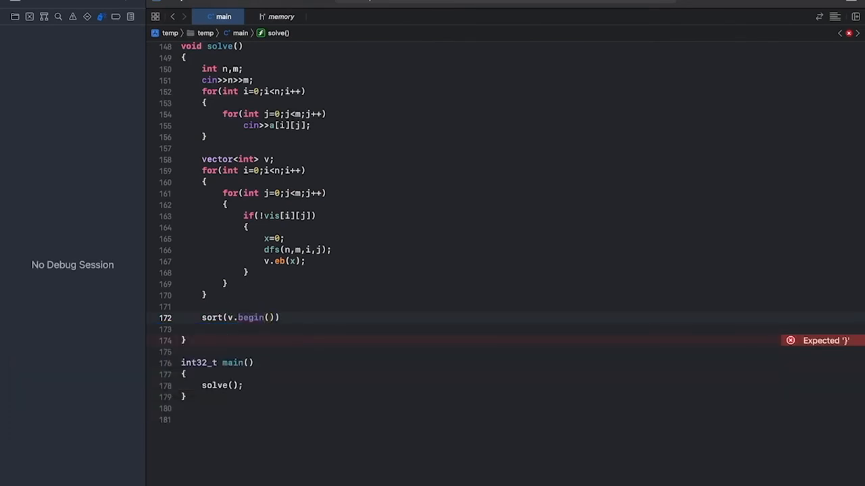
text(,v.end())
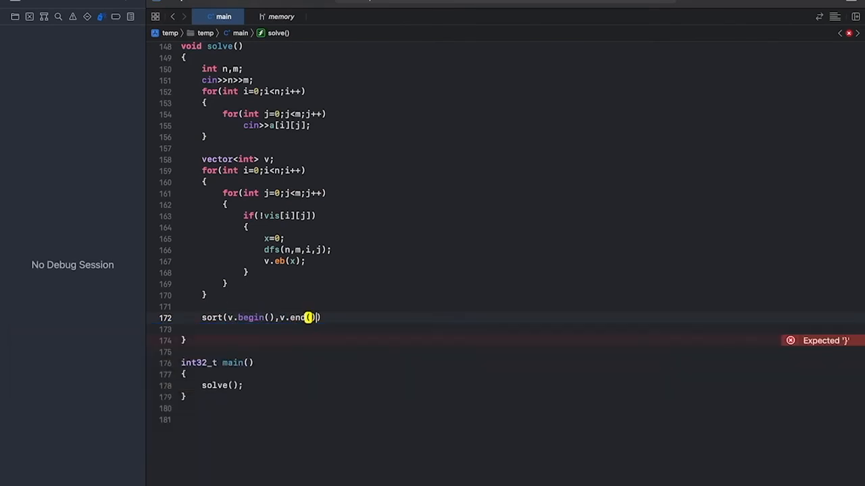
text(,gret)
text(f)
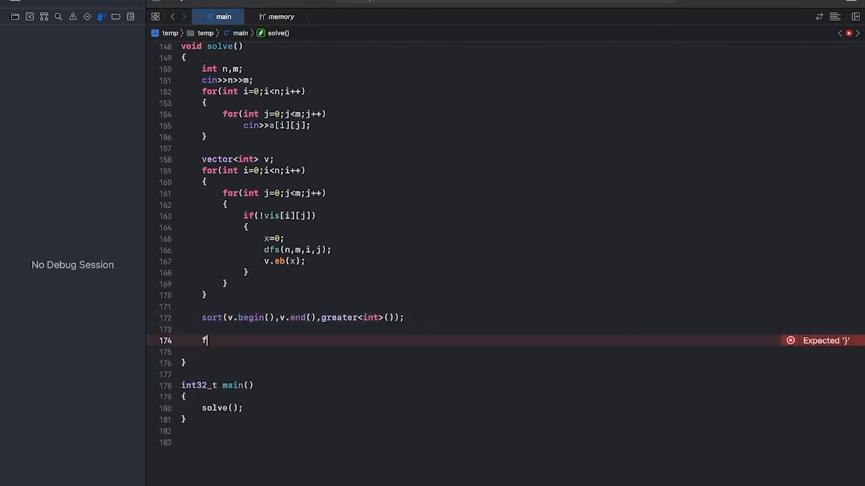
Print each room size in v separated by spaces, followed by a newline.
text(or(auto i:v)
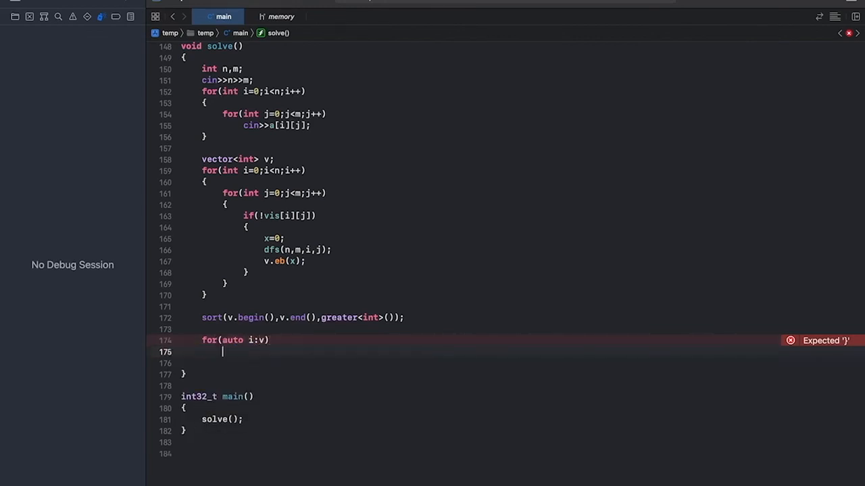
text(cout<<i<<" ";)
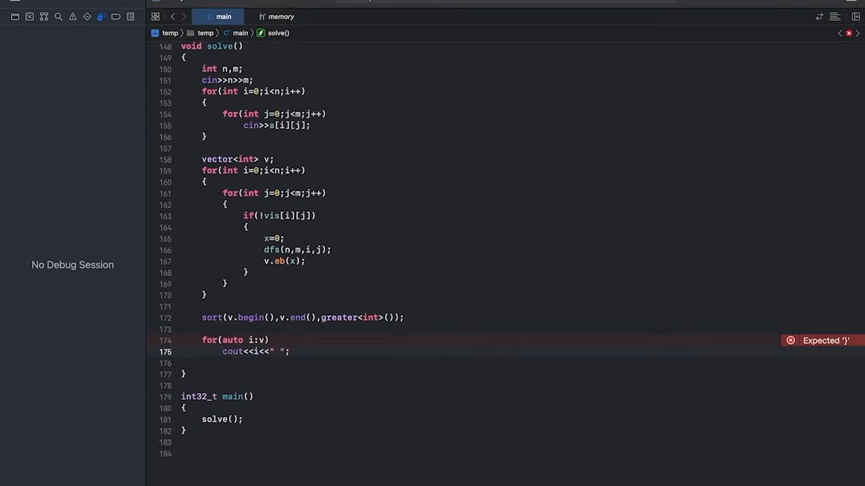
text(cout<<)
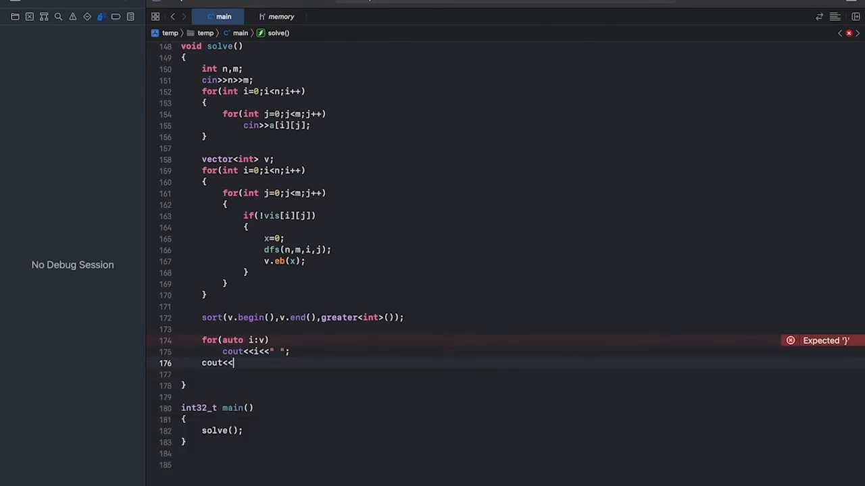
text("\n";)
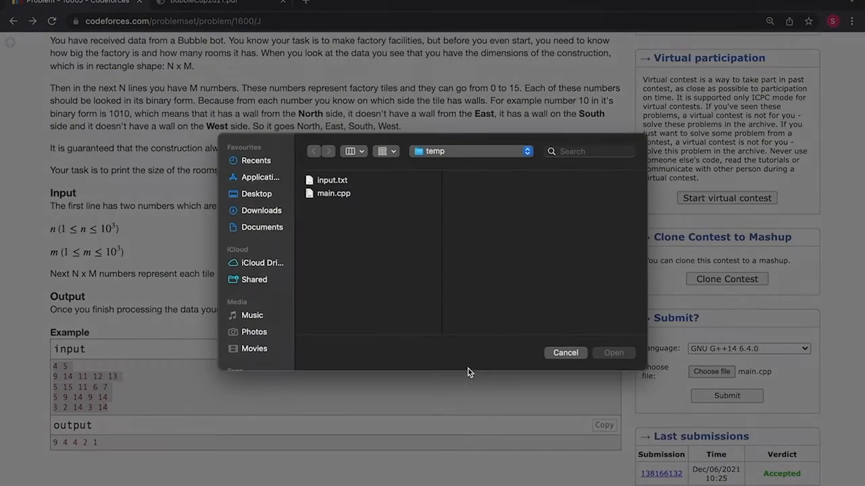
Upload main.cpp for Robot Factory, submit it, and view the accepted submission's source.
click(333, 193)
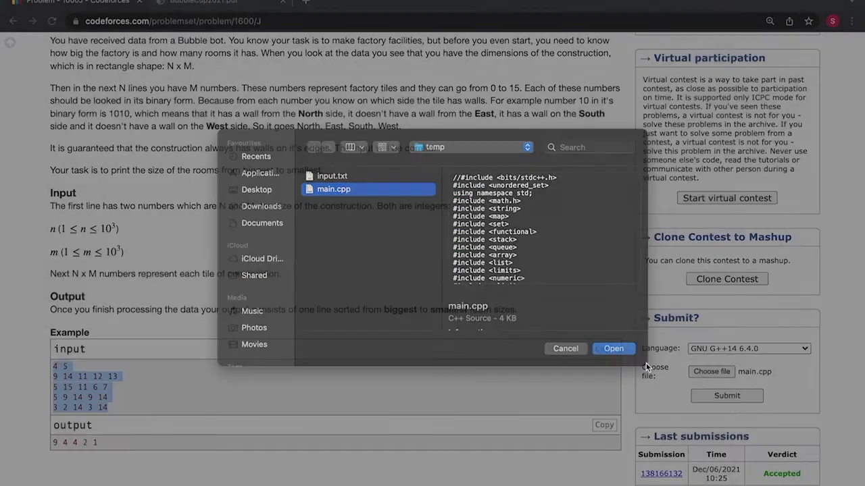
click(613, 348)
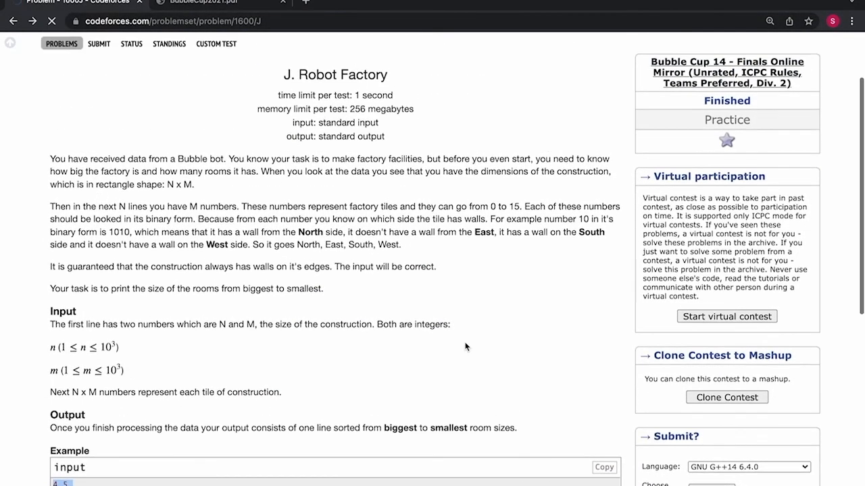
click(131, 43)
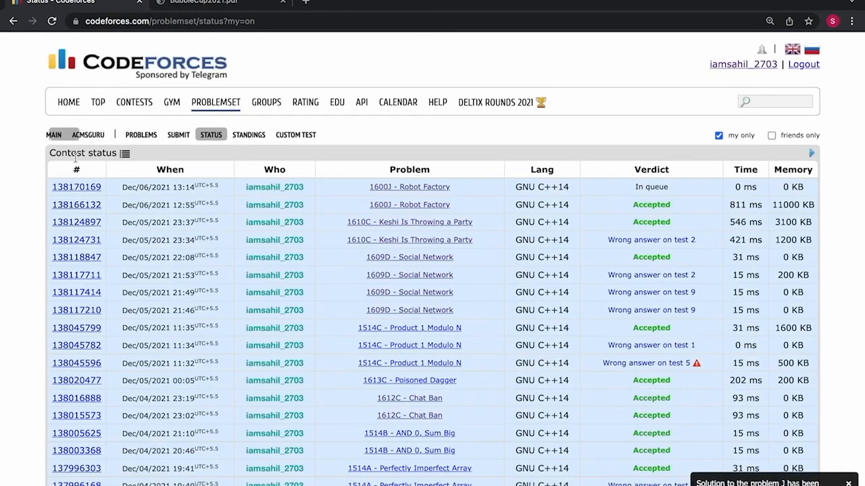
click(76, 187)
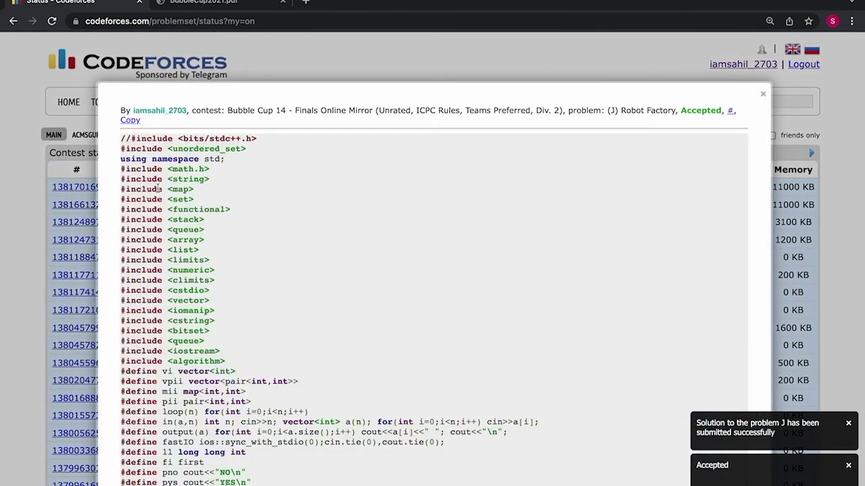
scroll(down, 3)
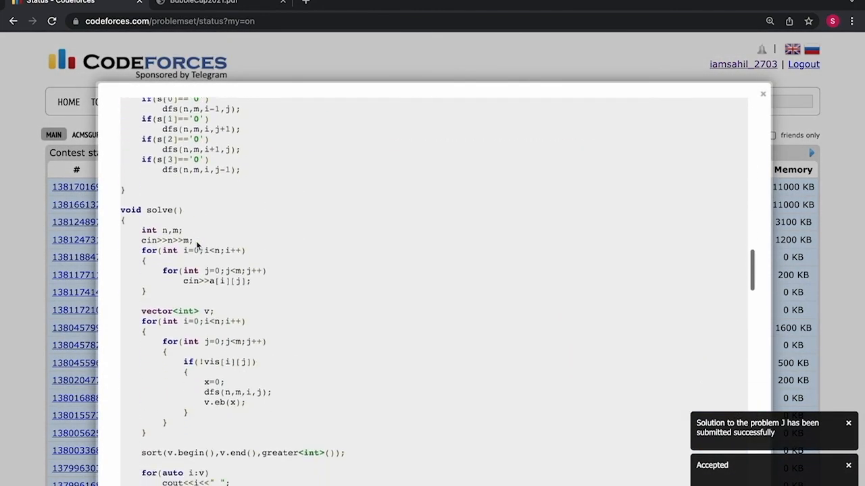